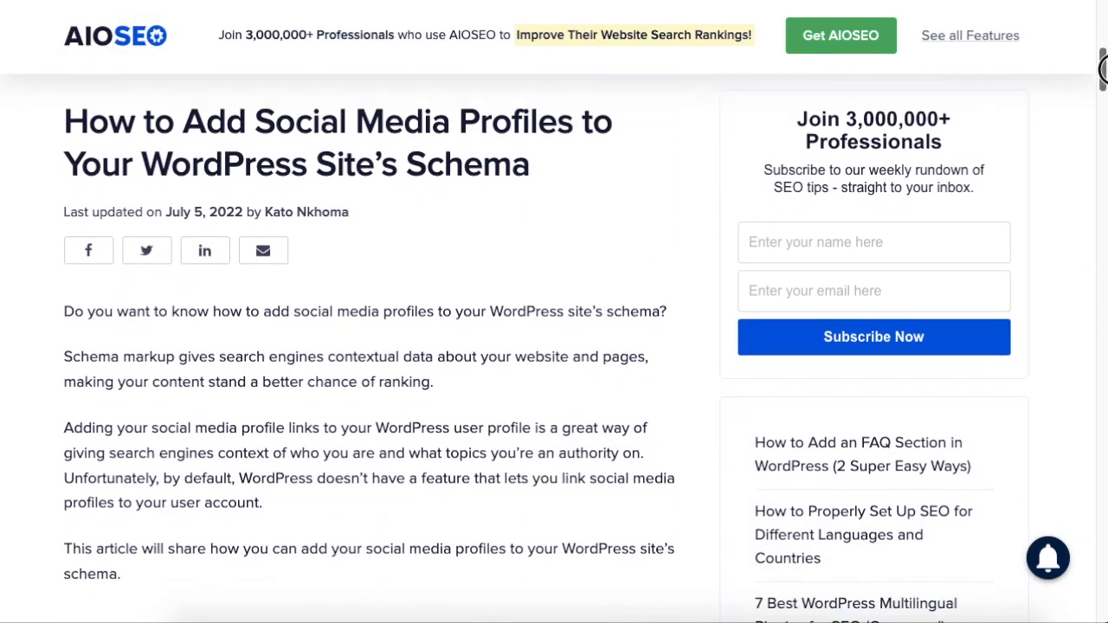
Step: From the Plugins page, go to Add New to start adding a plugin
scroll("down", 3)
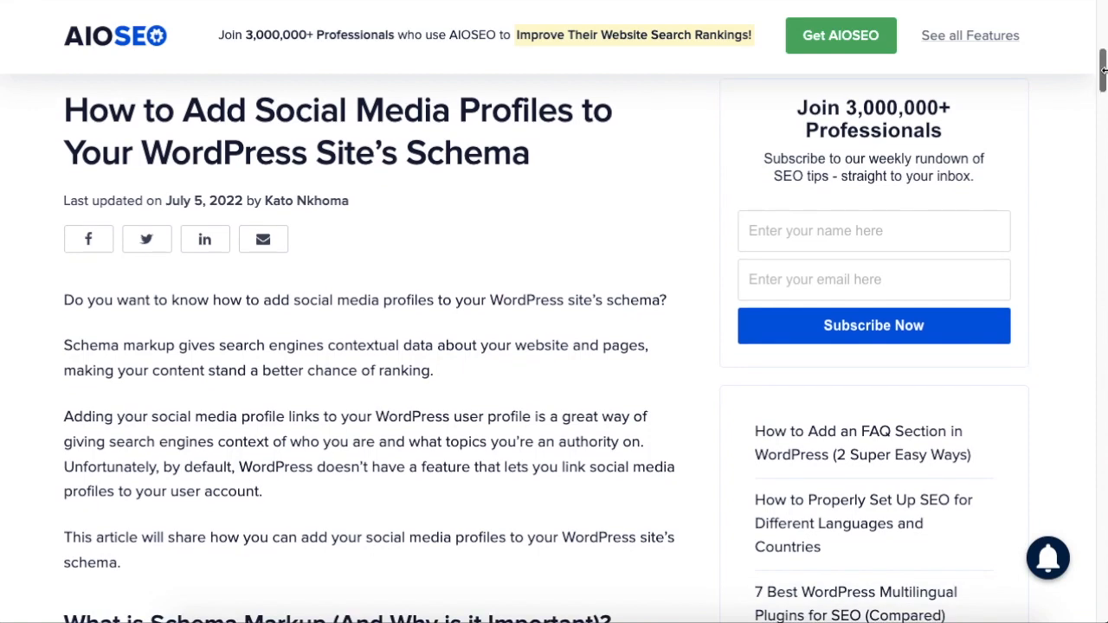
scroll("down", 3)
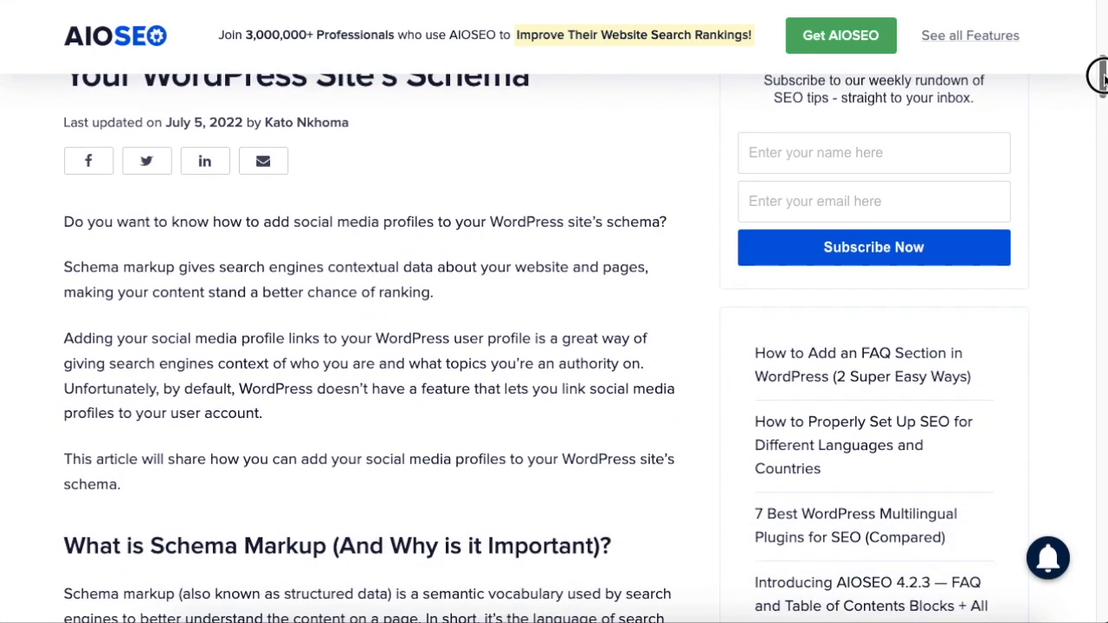
scroll("down", 3)
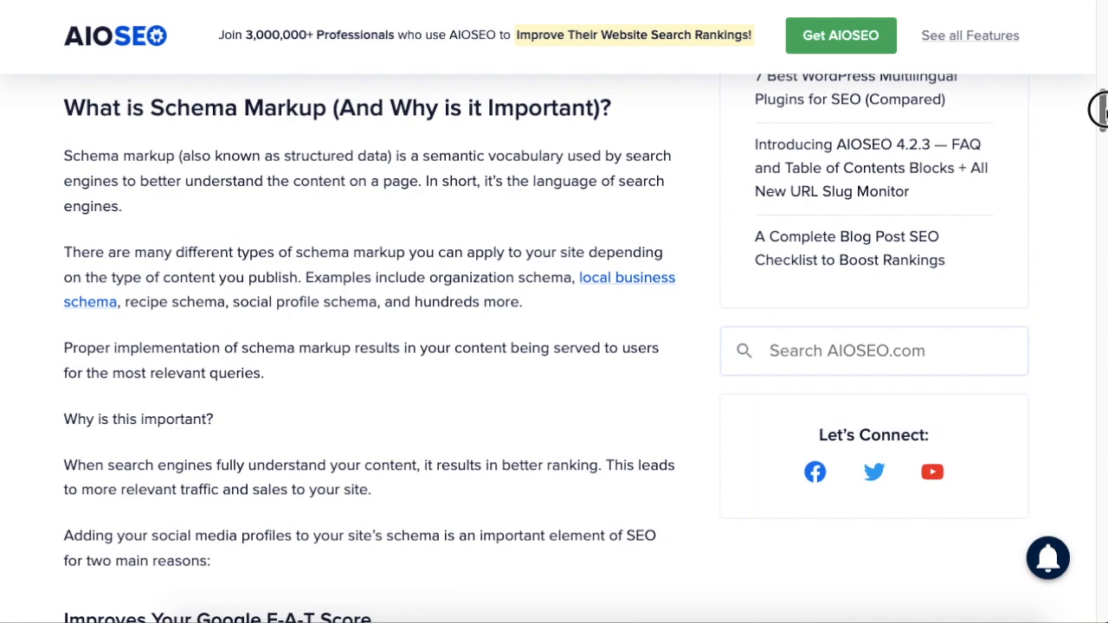
scroll("down", 3)
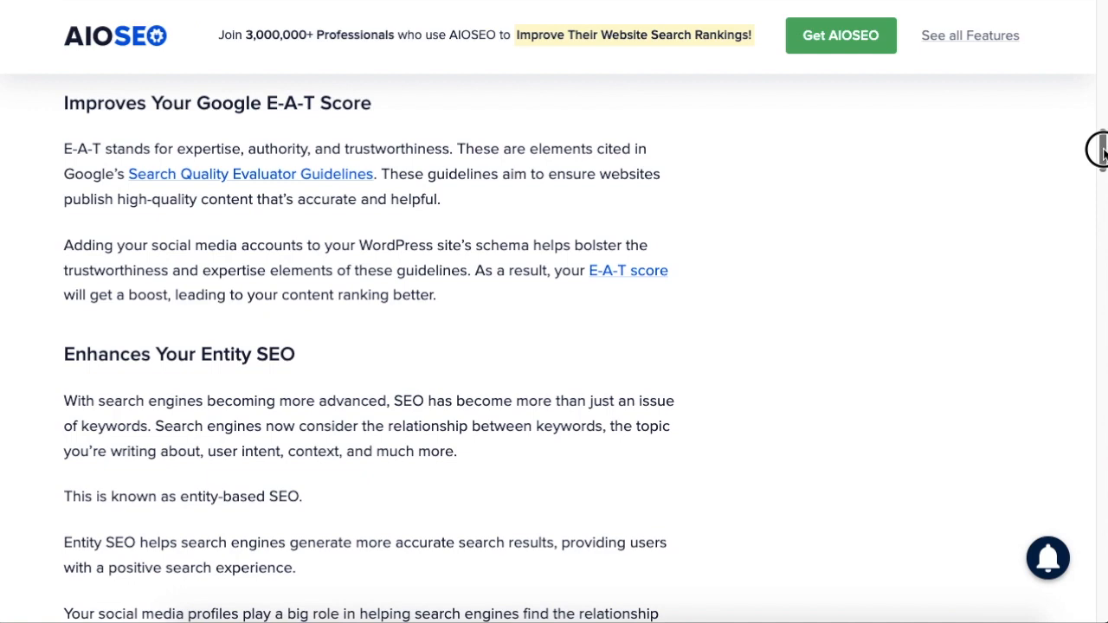
scroll("down", 3)
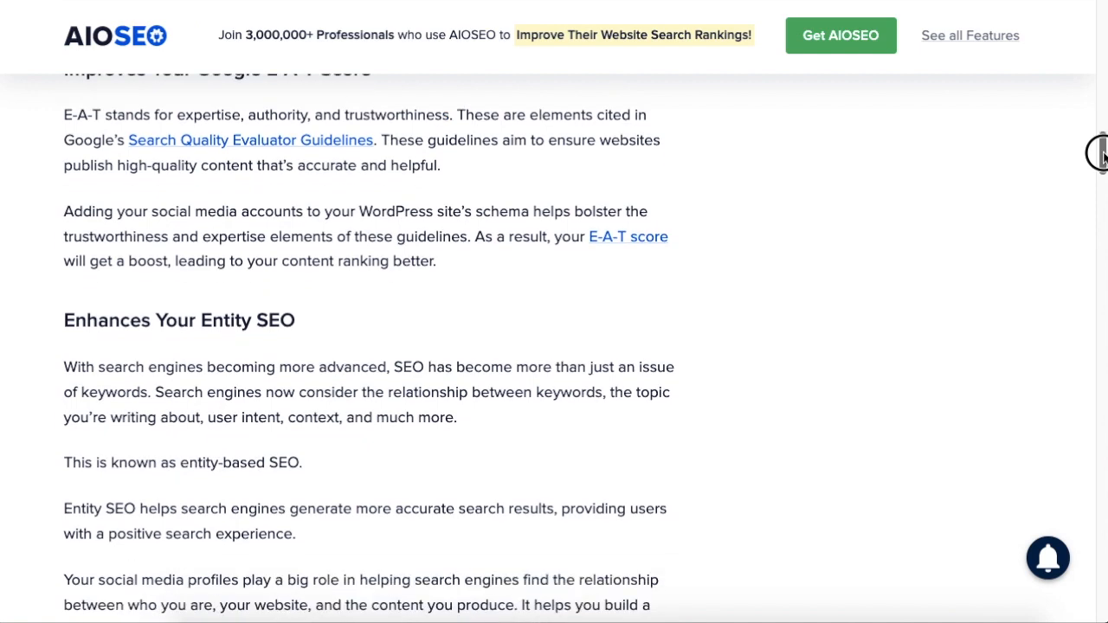
scroll("down", 3)
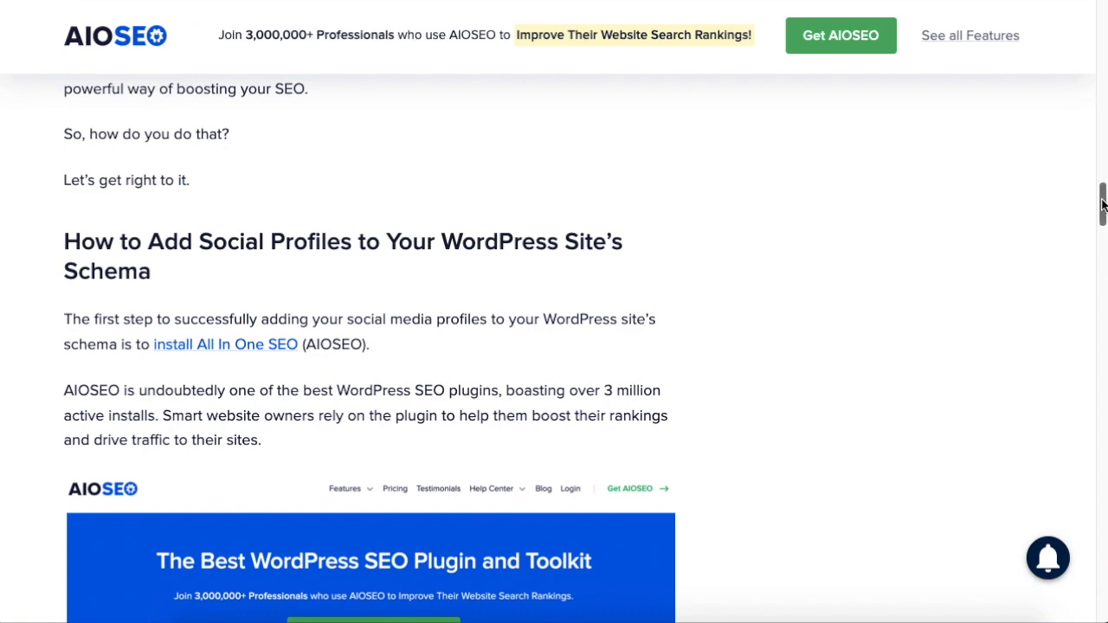
scroll("down", 3)
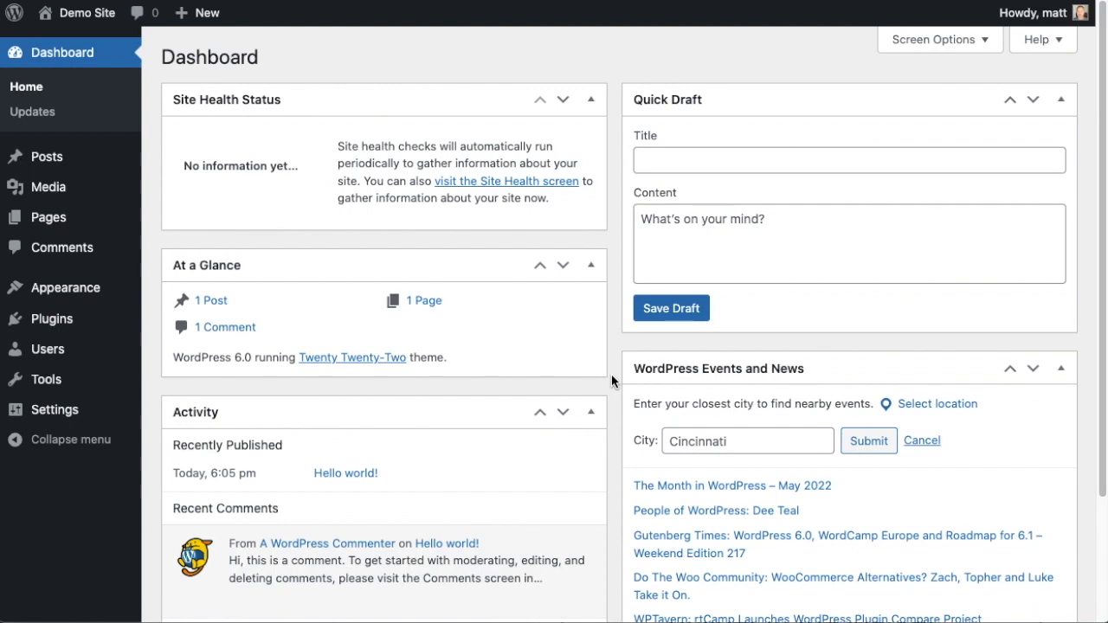
mouse_move(163, 337)
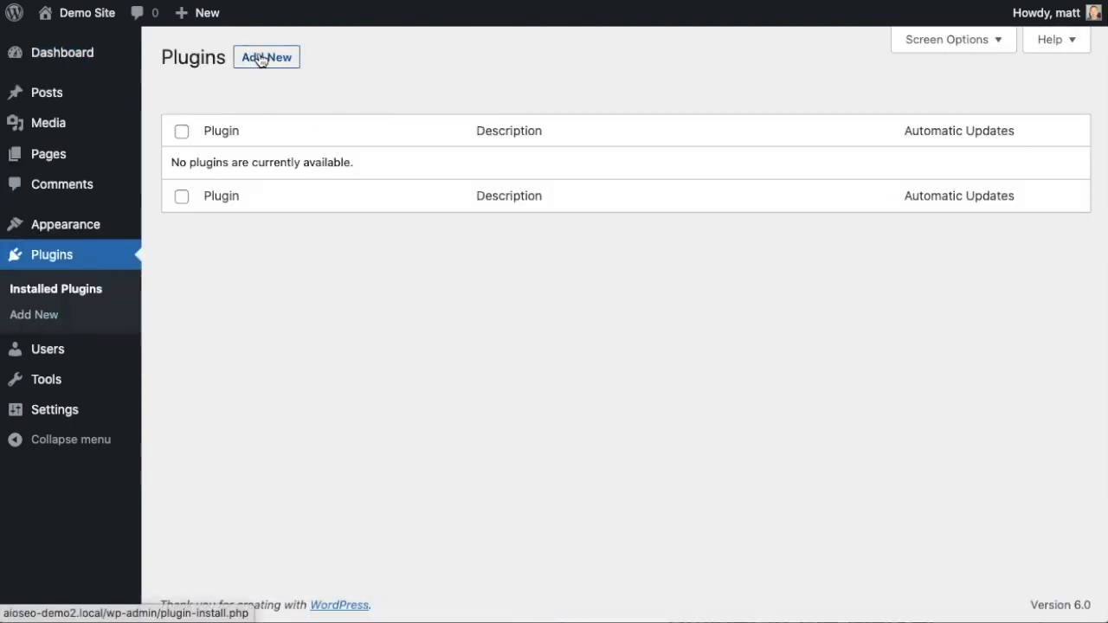
left_click(266, 56)
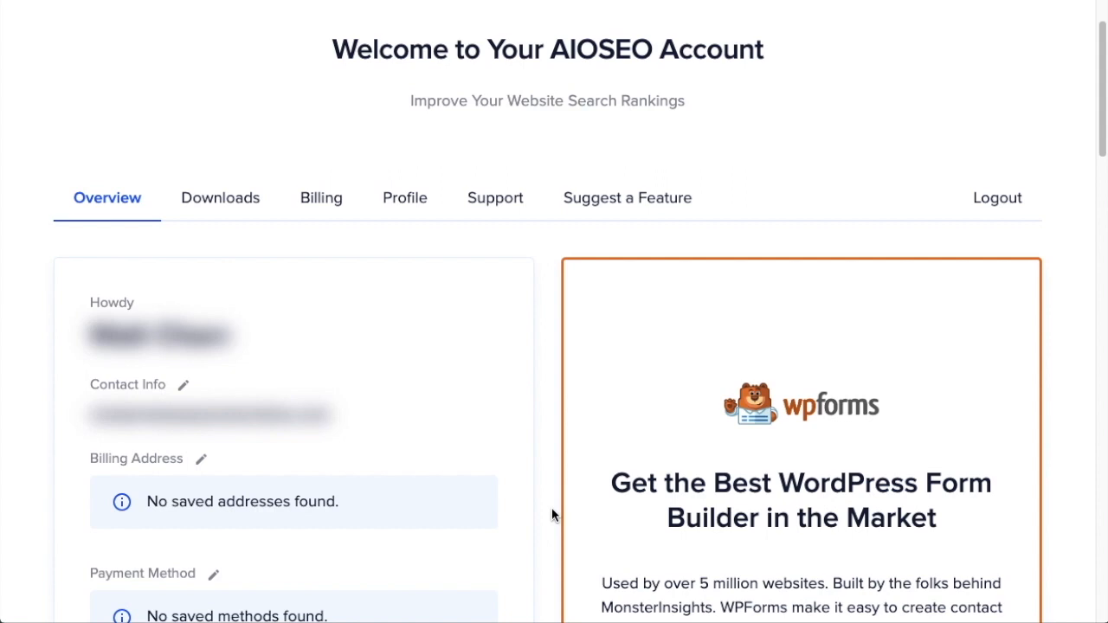
Step: Download the AIOSEO Pro plugin zip from the account's Downloads page
left_click(220, 197)
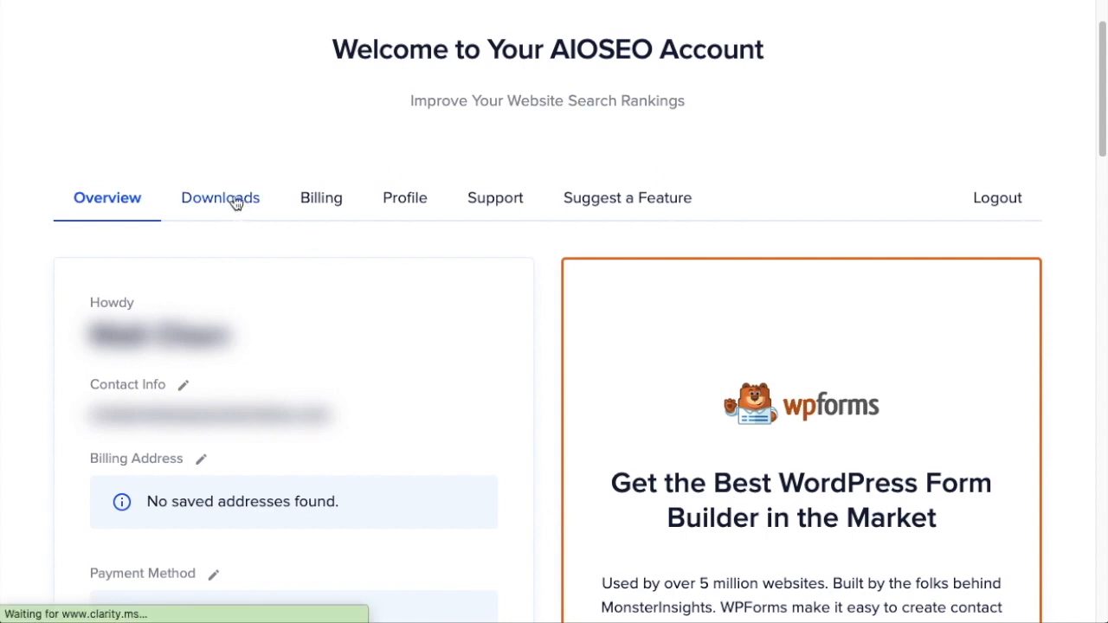
left_click(220, 198)
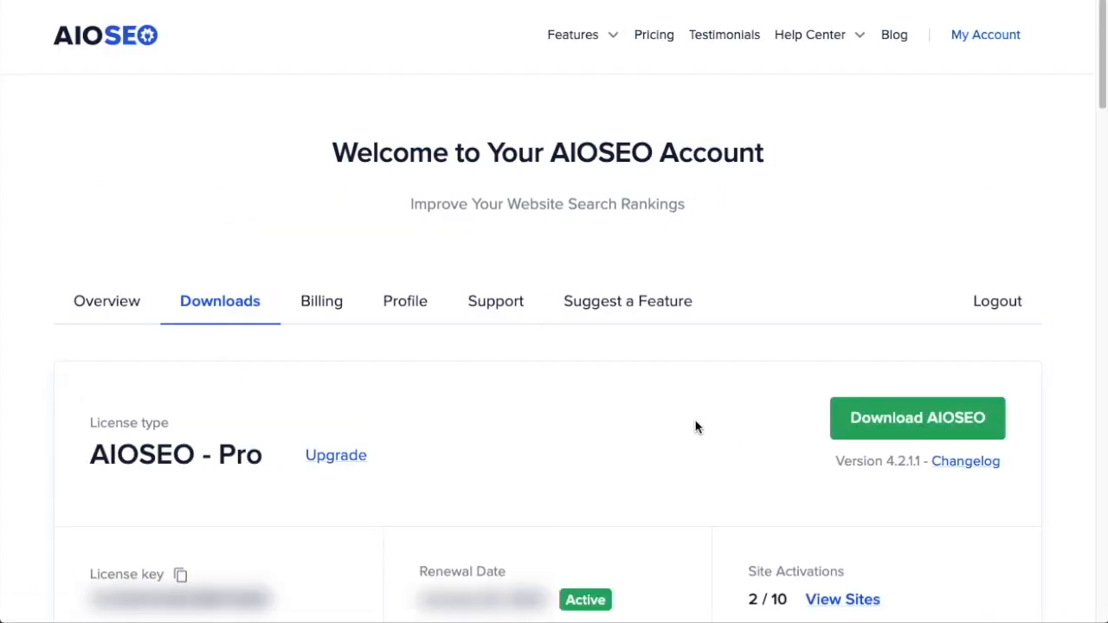
left_click(917, 418)
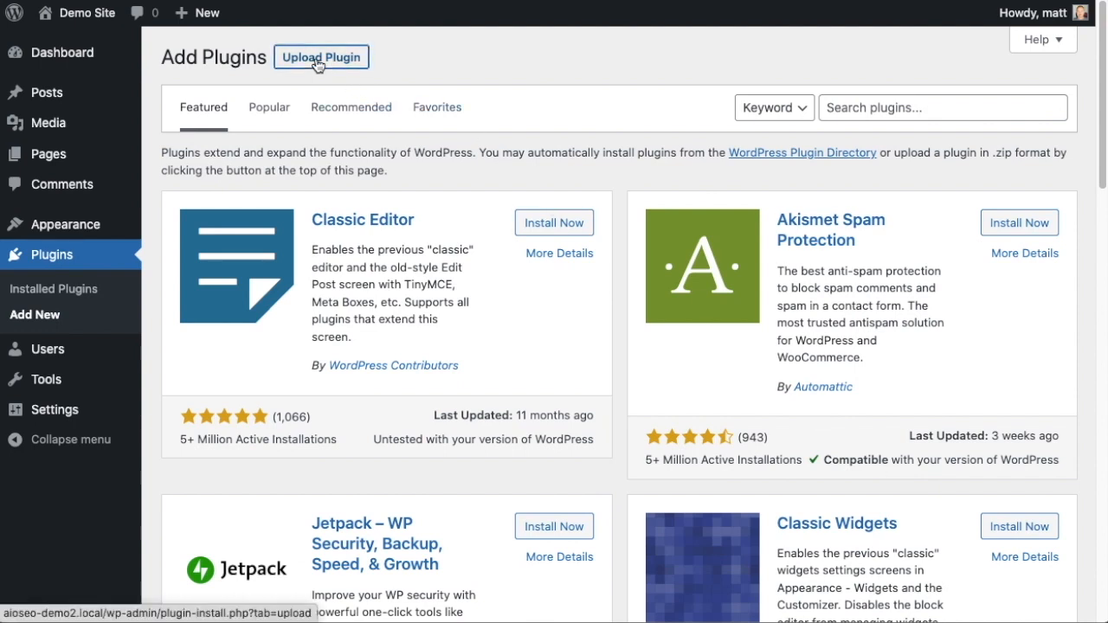
Step: Upload aioseo-pro-v4.2.1.1.zip, install it and activate the plugin
left_click(322, 55)
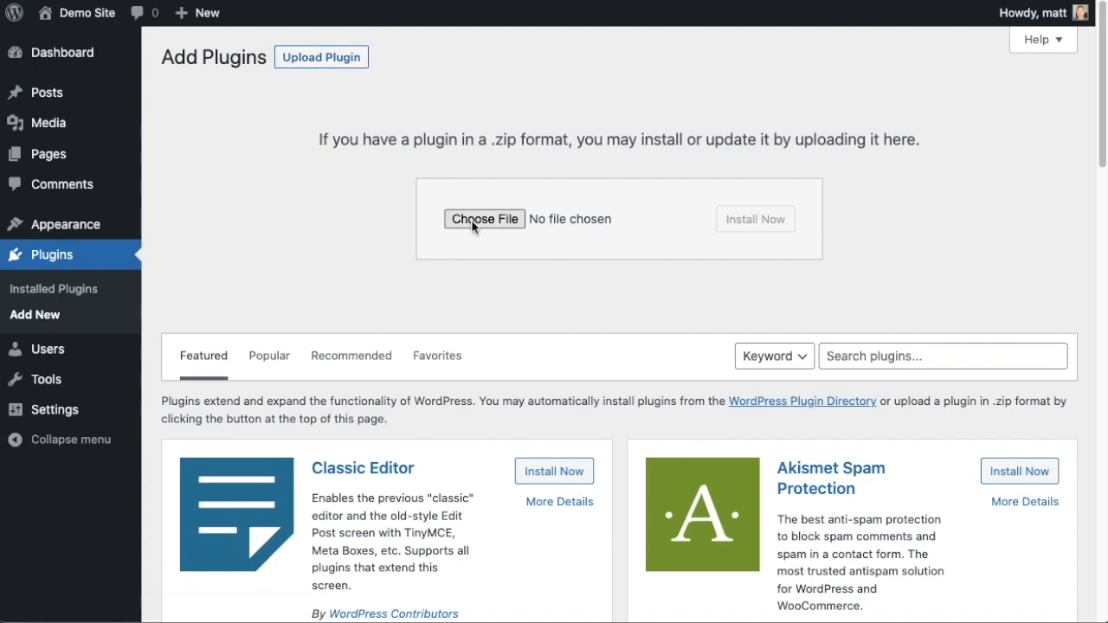
left_click(485, 218)
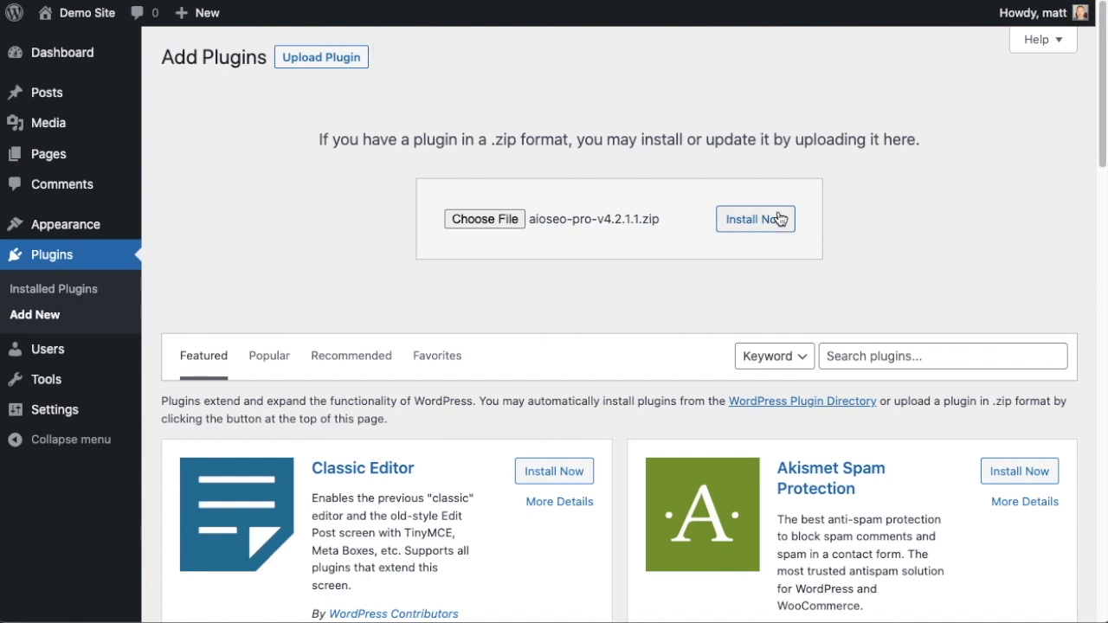
left_click(755, 218)
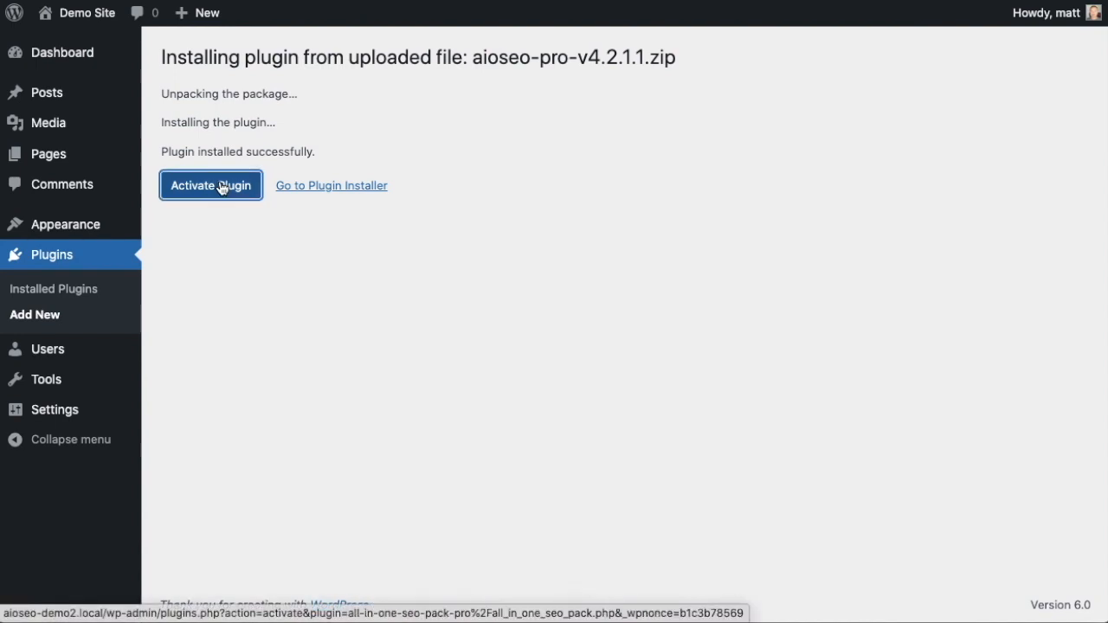
left_click(211, 185)
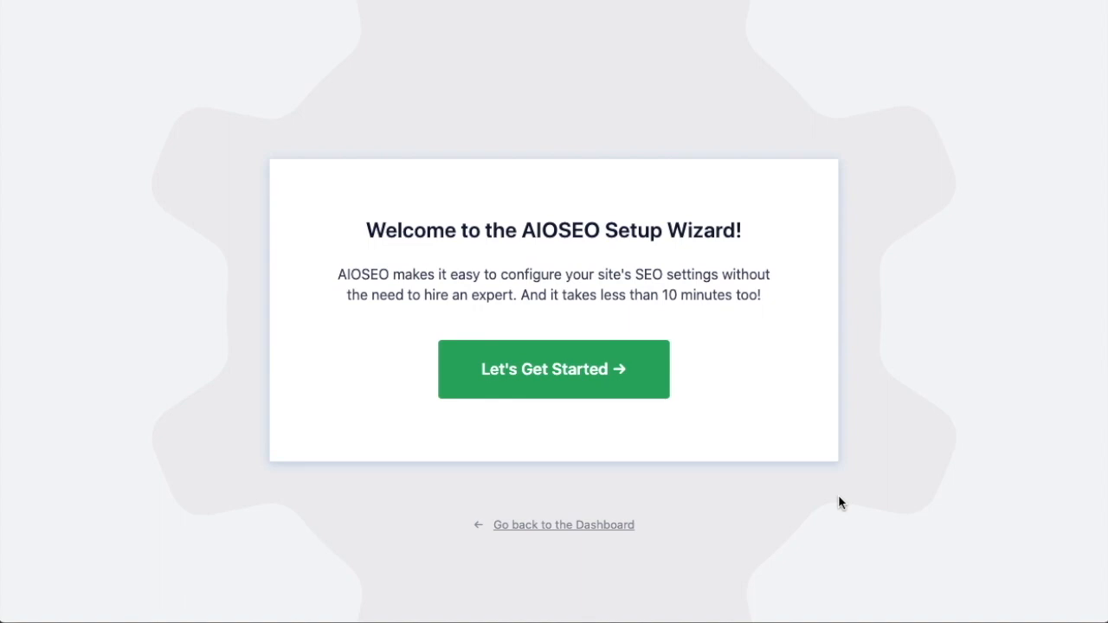
mouse_move(684, 267)
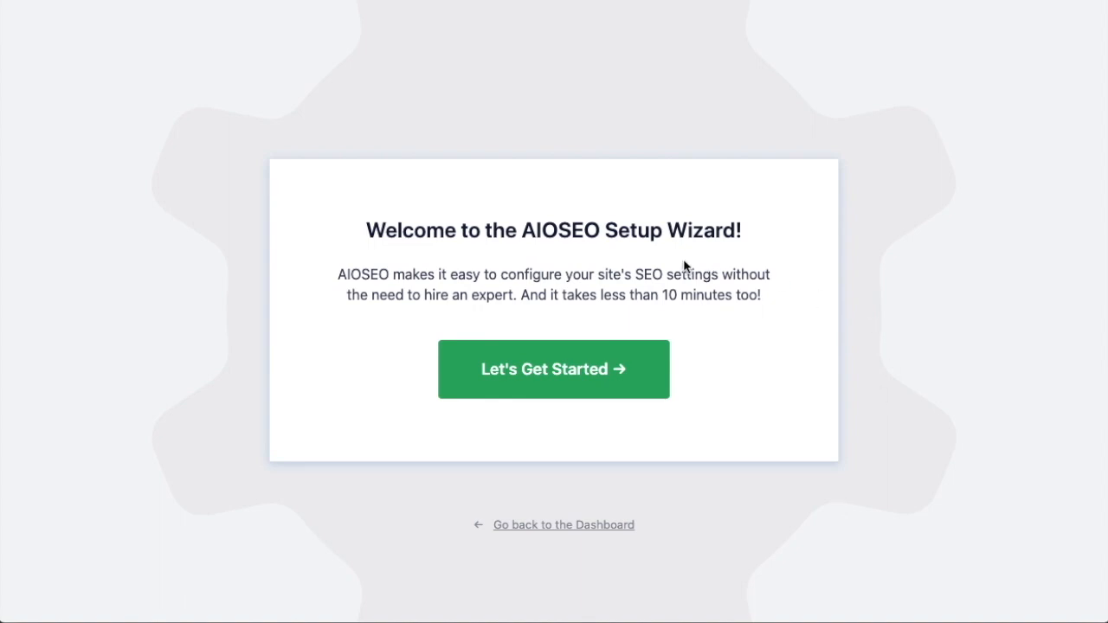
mouse_move(645, 267)
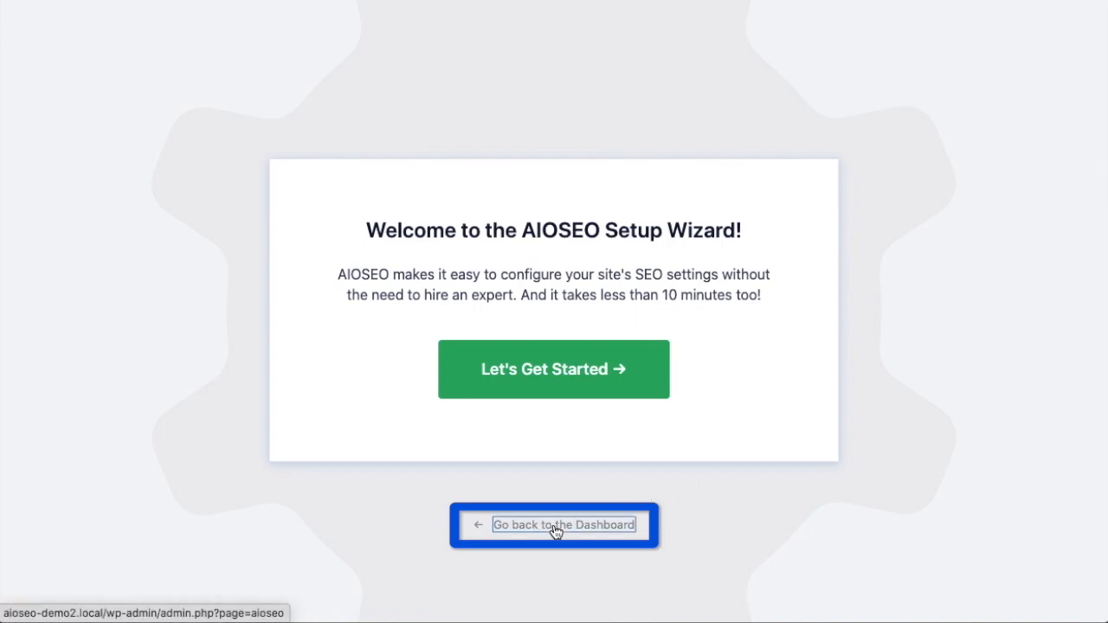
Step: Skip the setup wizard back to the dashboard and go to the license key settings
left_click(554, 525)
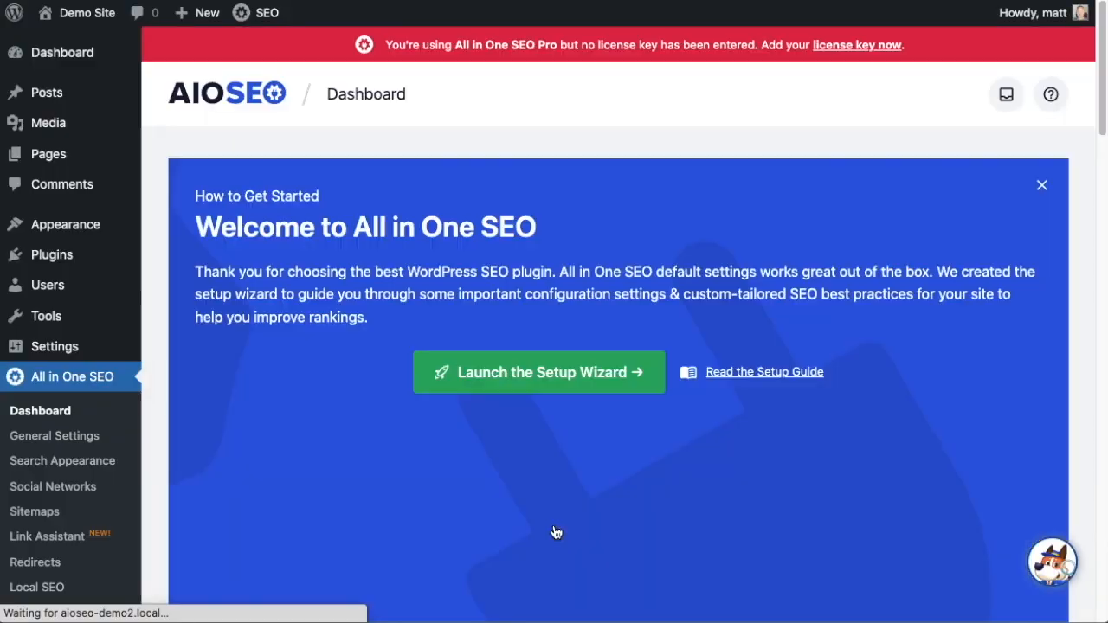
left_click(54, 437)
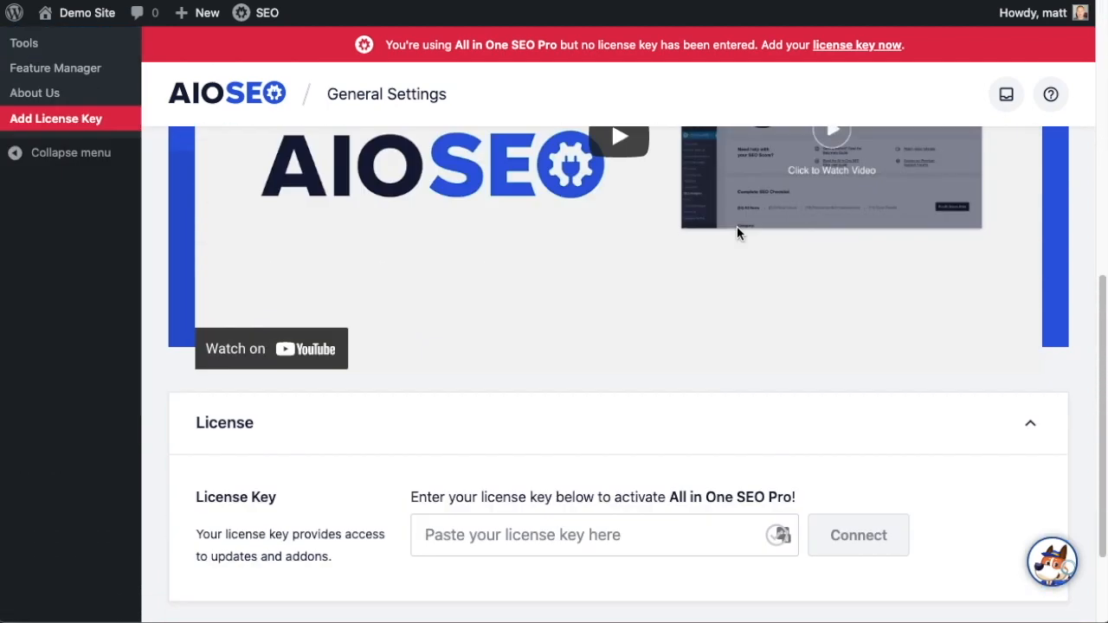
scroll("down", 3)
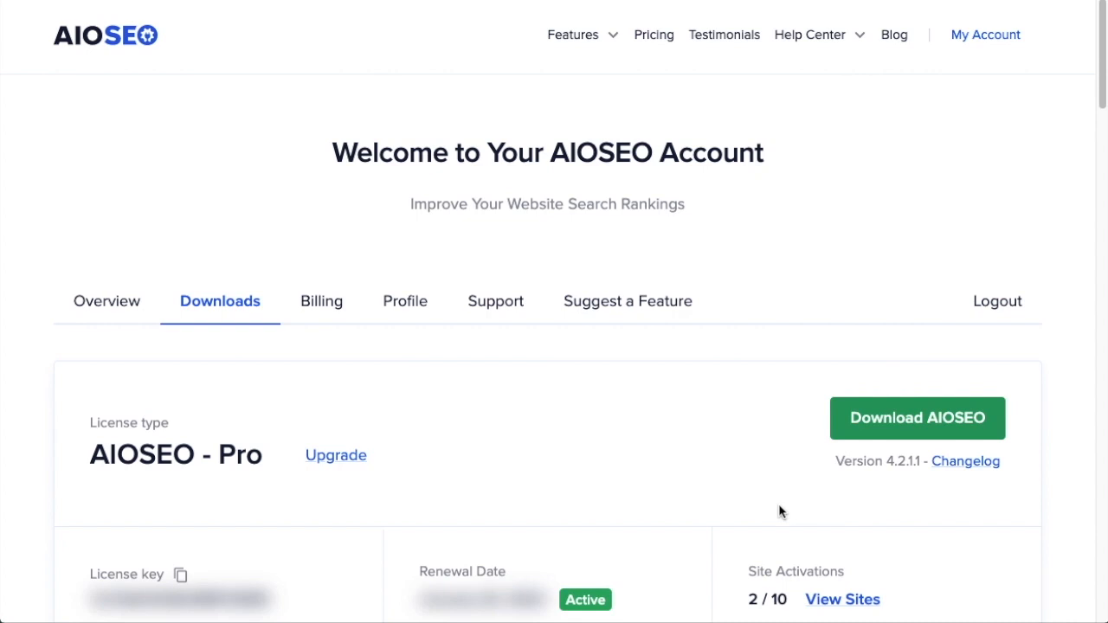
Step: Copy the Pro license key from the account's Downloads page
scroll("down", 3)
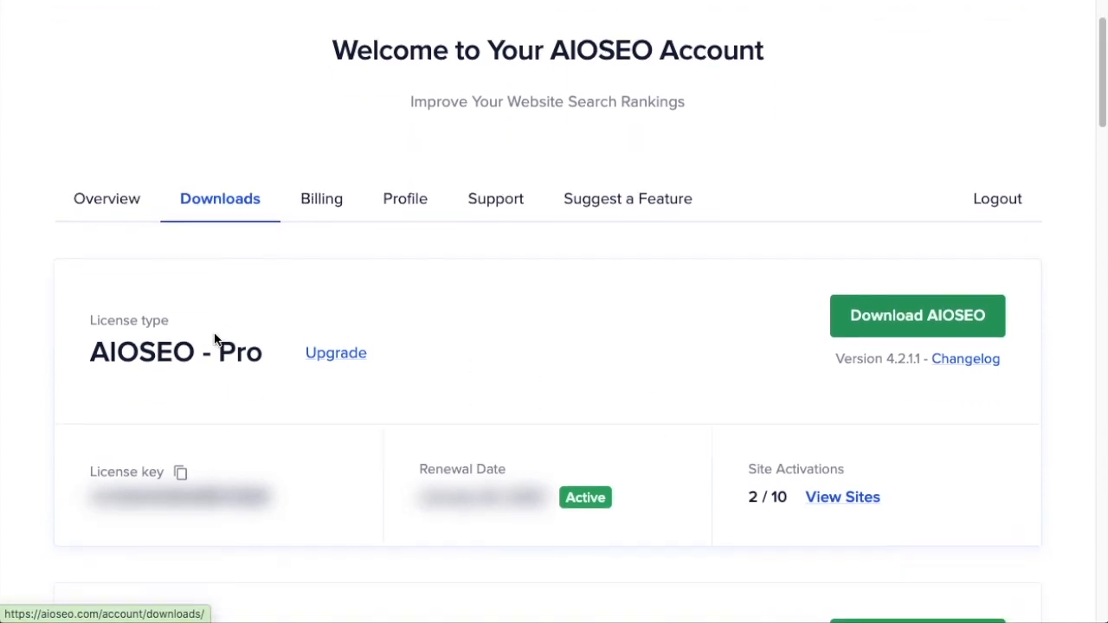
left_click(180, 471)
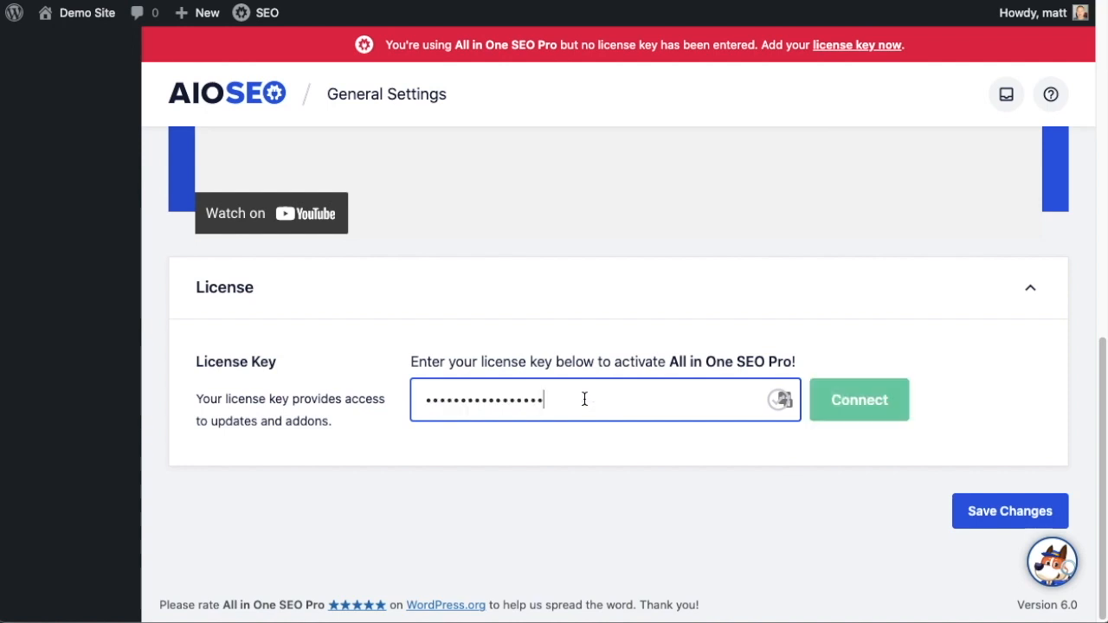
Step: Connect the pasted license key to activate All in One SEO Pro
left_click(859, 399)
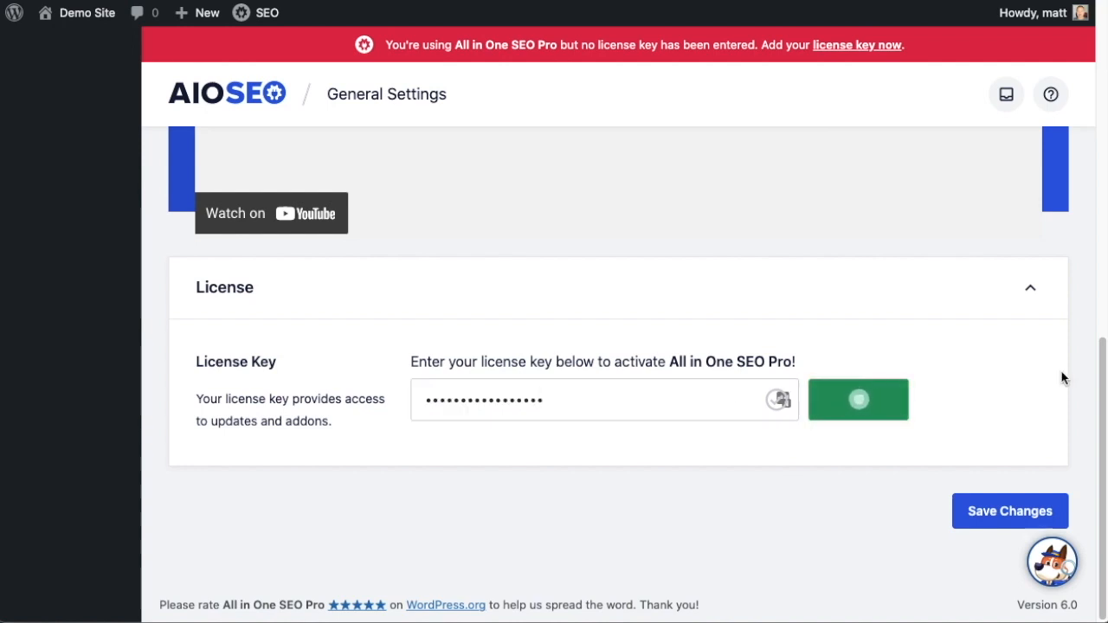
left_click(859, 398)
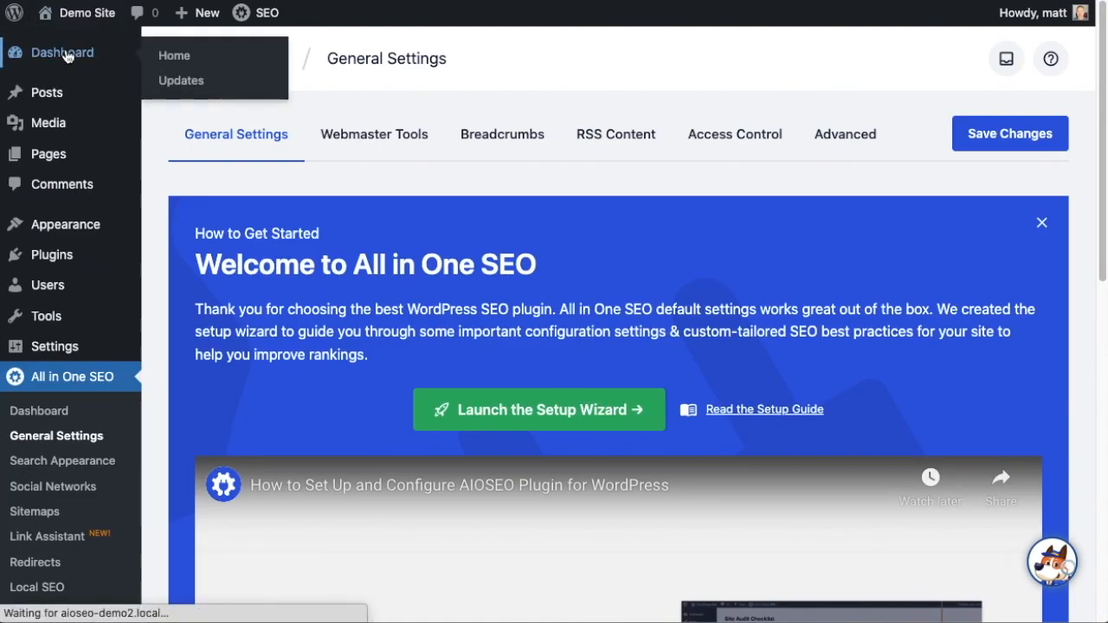
Step: Go back to the WordPress admin Dashboard from the sidebar
left_click(62, 52)
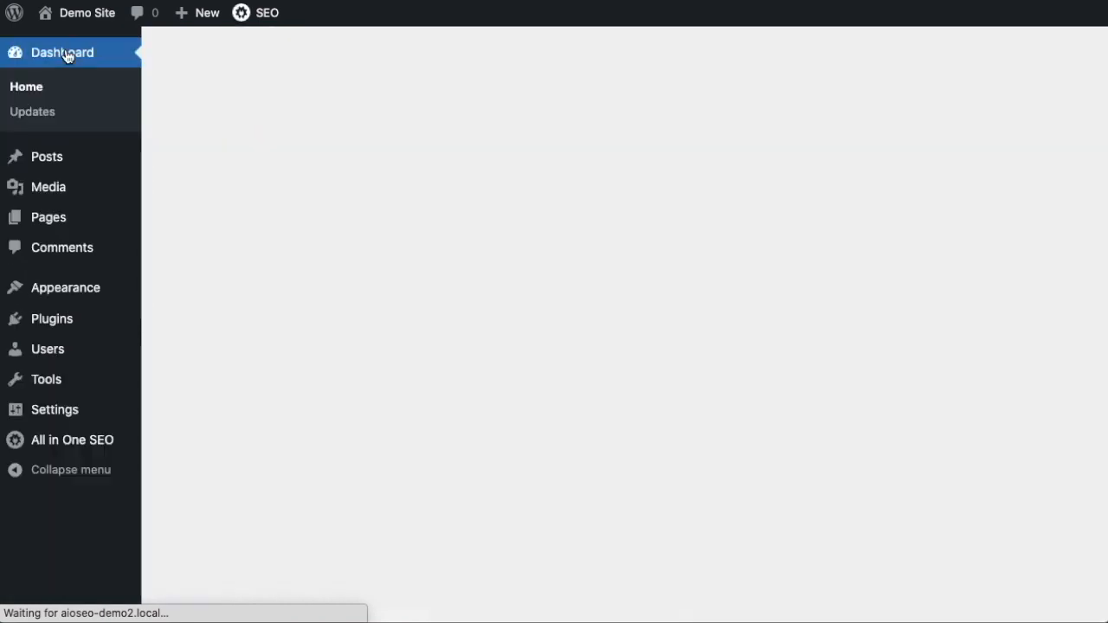
left_click(63, 52)
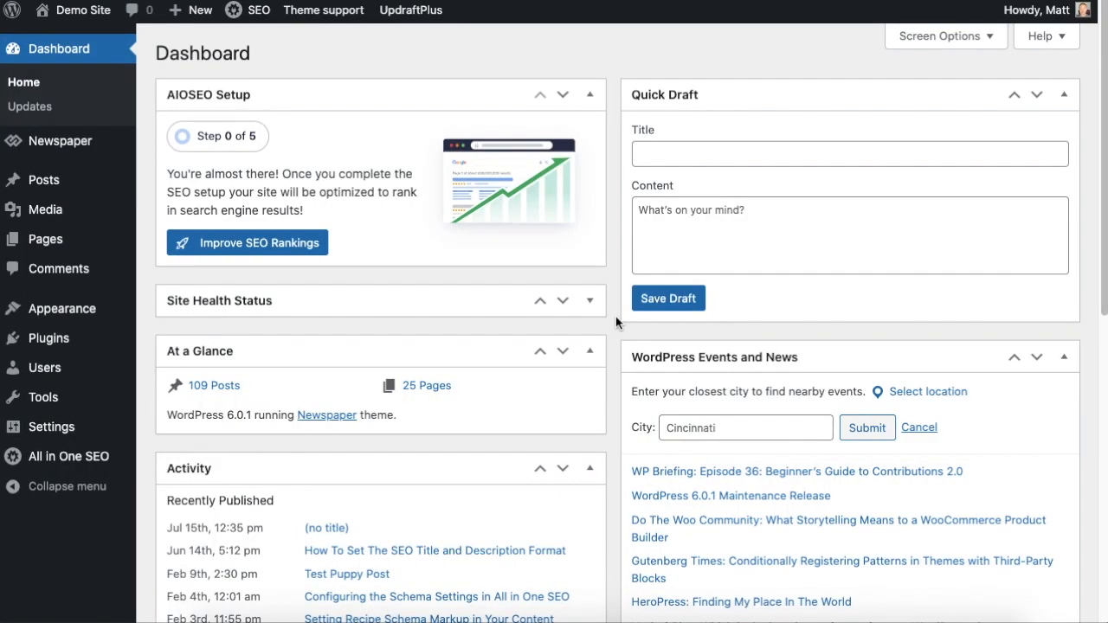
mouse_move(609, 338)
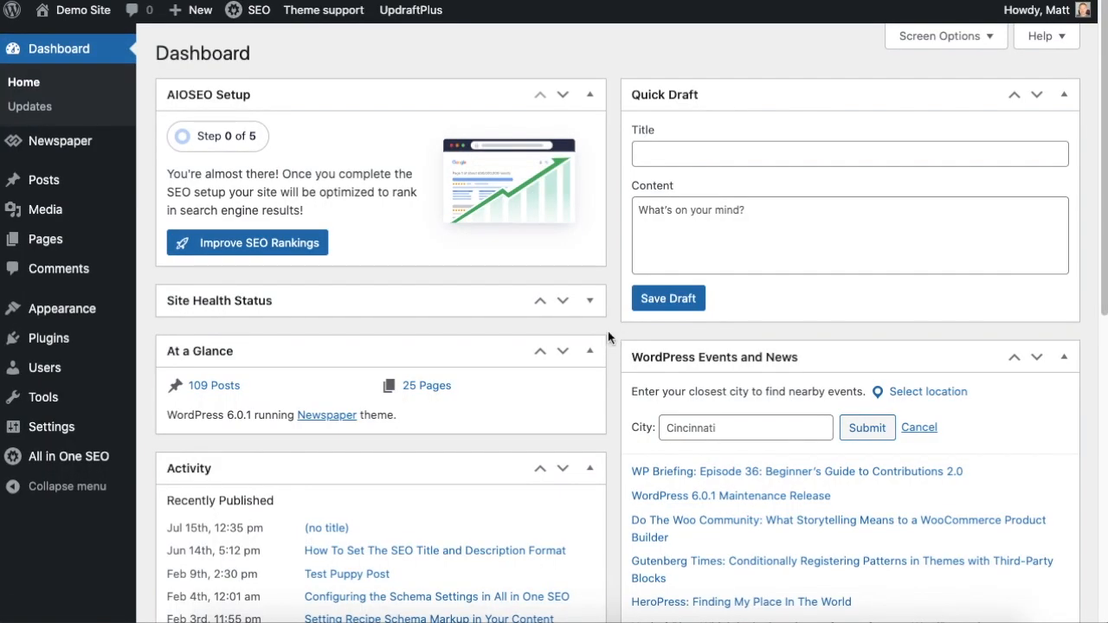
mouse_move(616, 333)
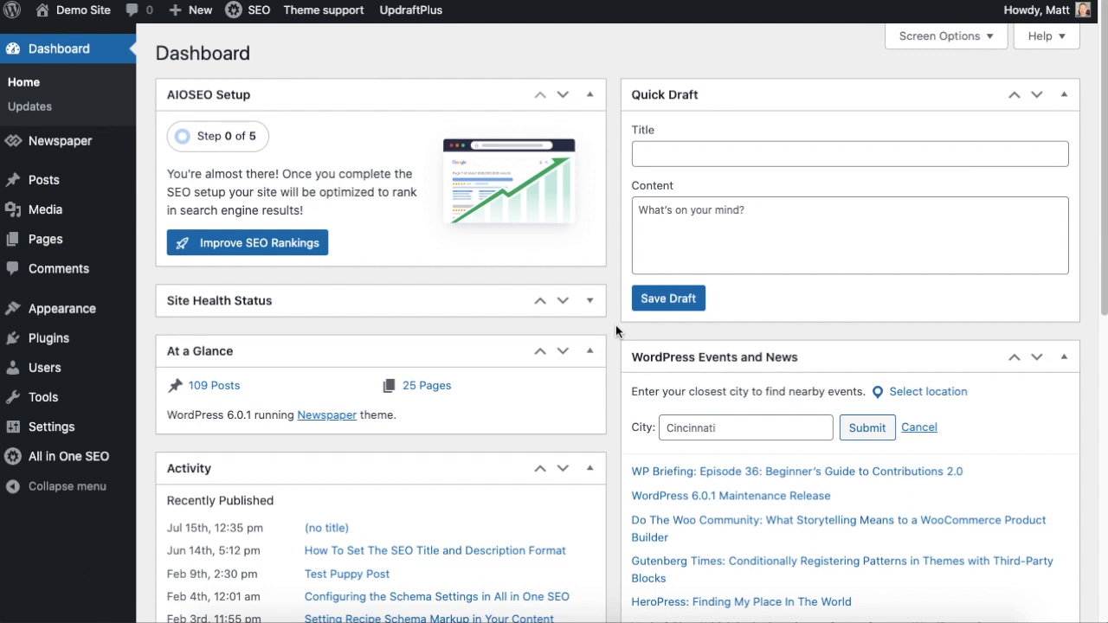
mouse_move(68, 457)
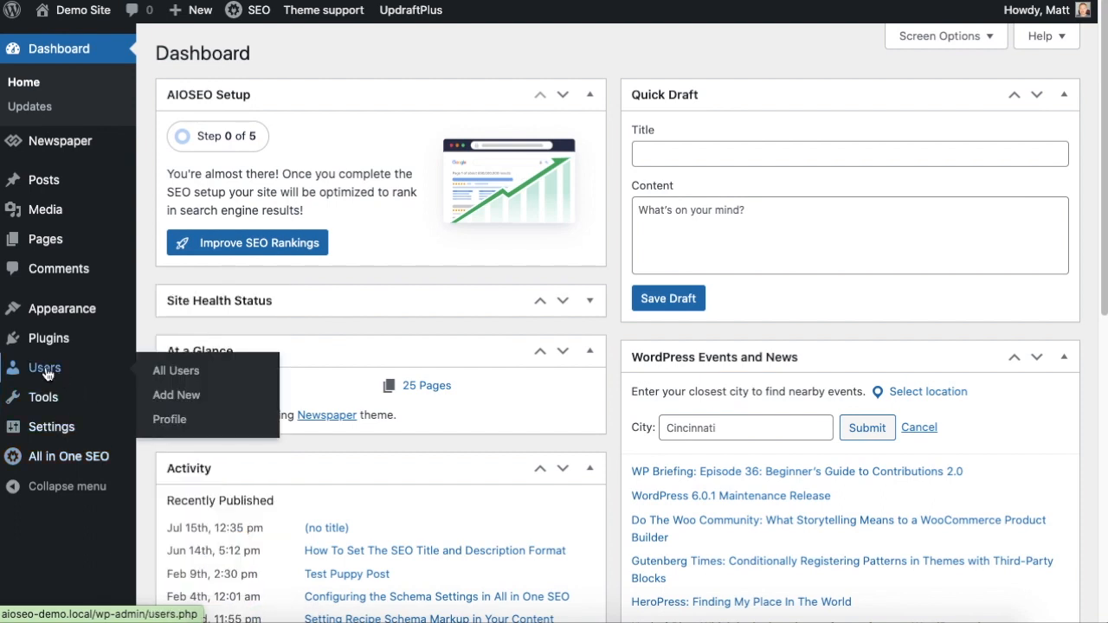
Step: Open All Users, the administrator's profile, and its Social Profiles settings
left_click(177, 370)
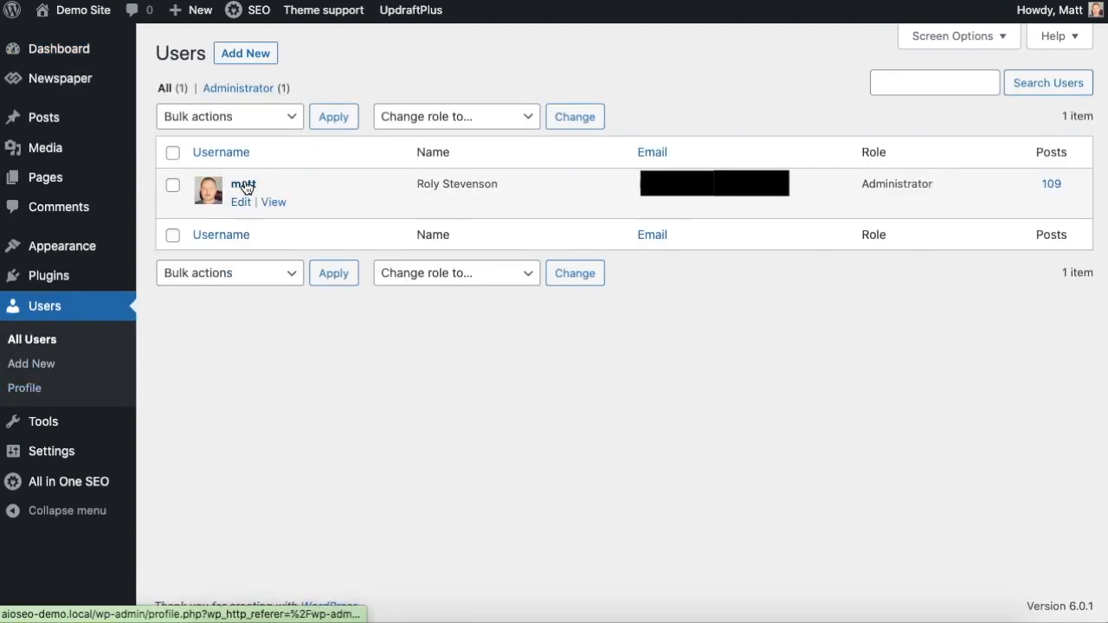
left_click(243, 184)
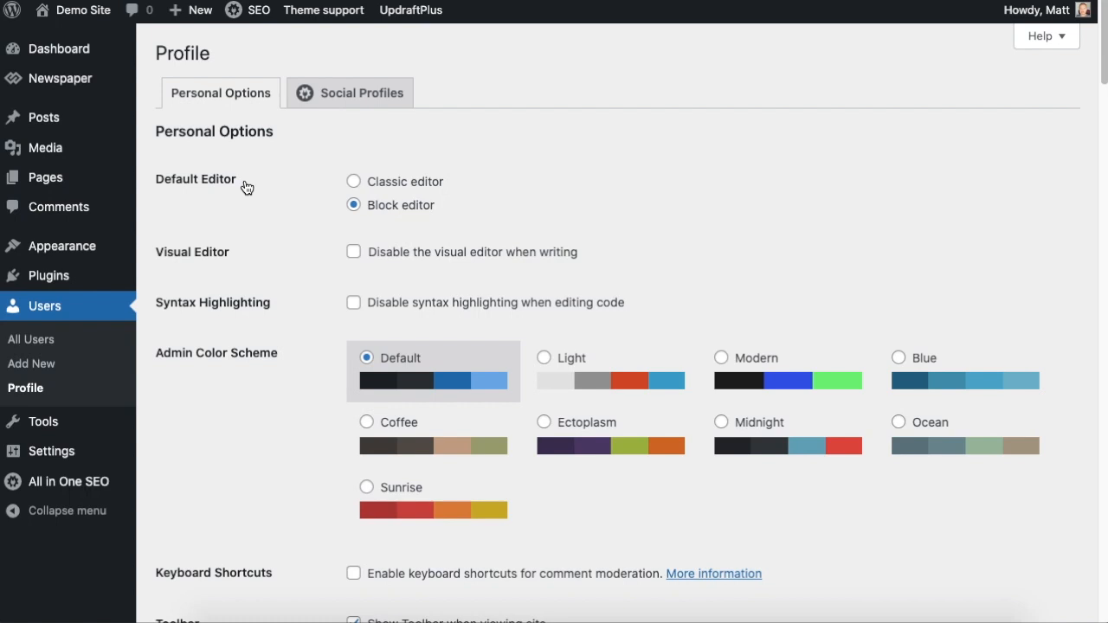
mouse_move(303, 208)
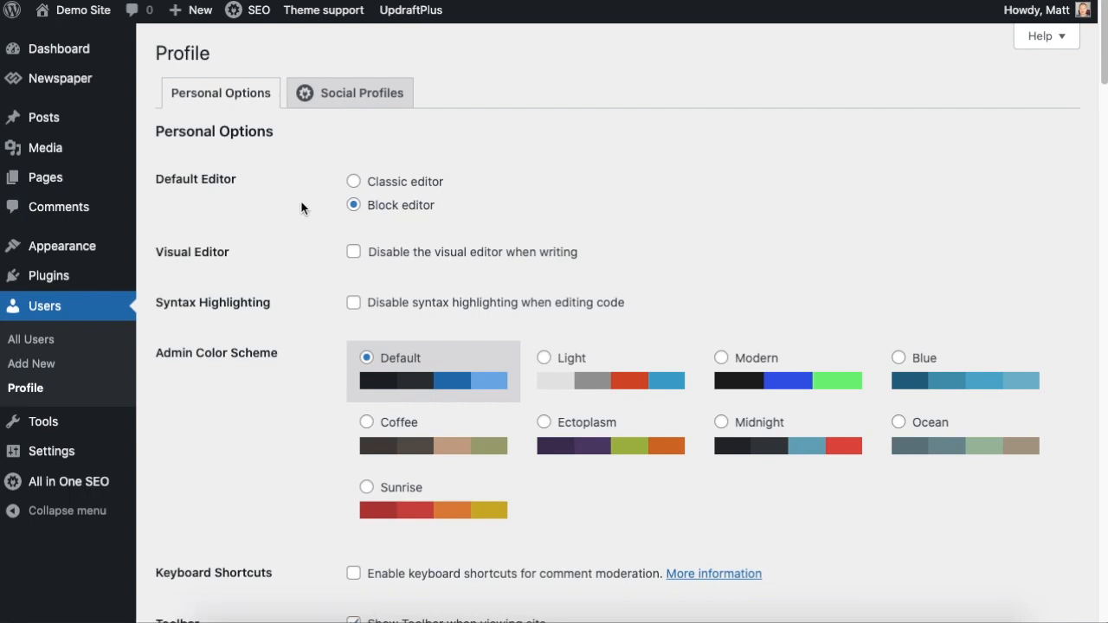
left_click(360, 93)
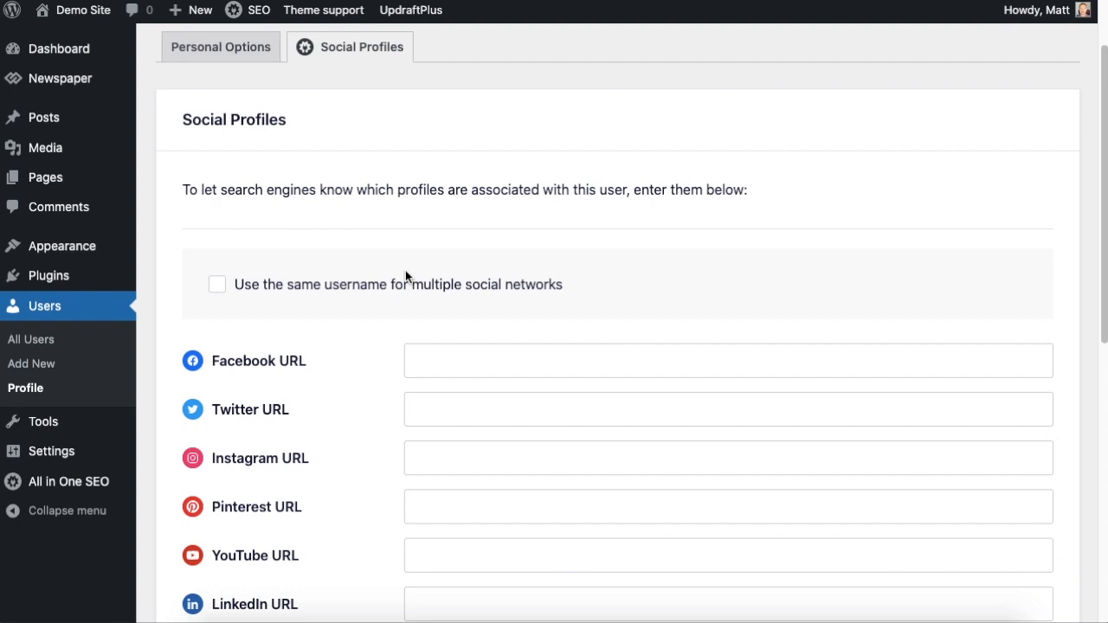
Step: Enter sample URLs for Facebook, twitter.com/sample, instagram.com/sample and youtube.com/sample
scroll("down", 3)
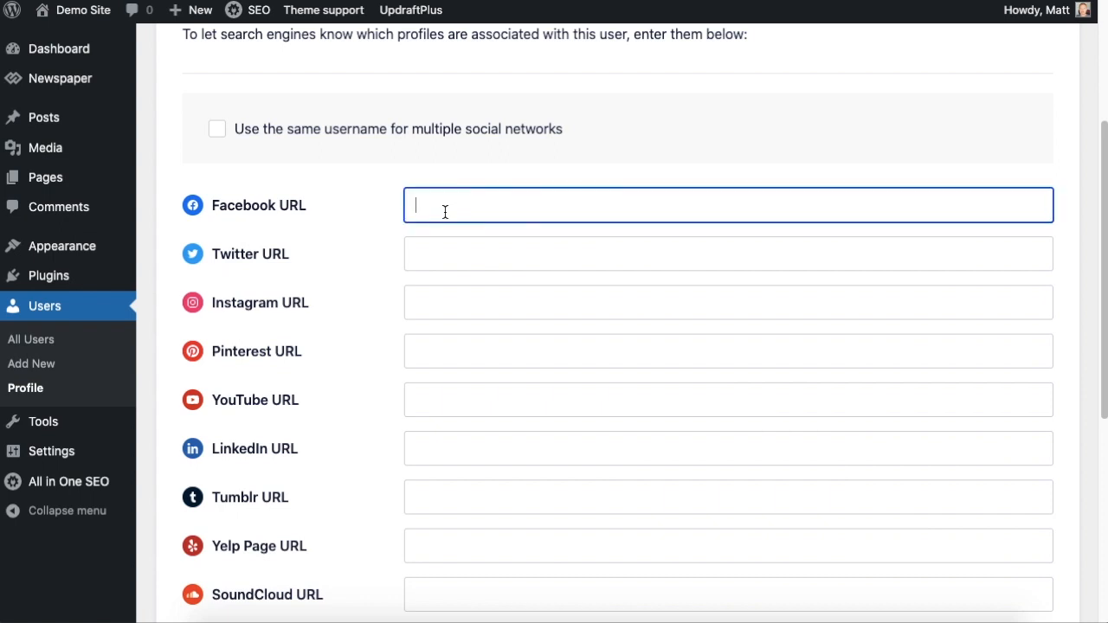
type("sample")
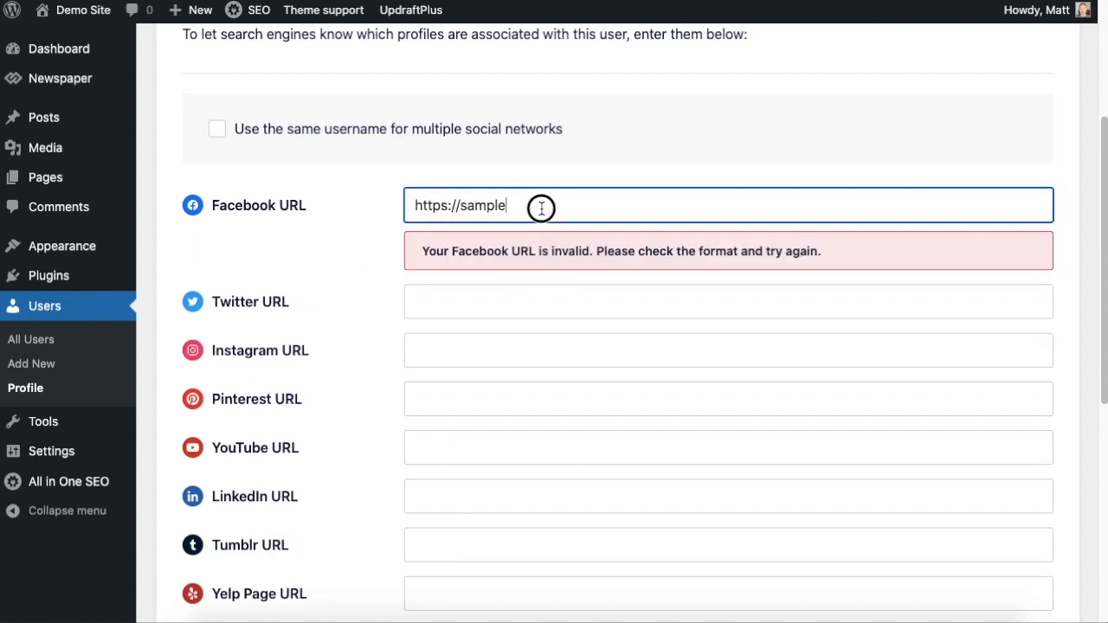
double_click(482, 204)
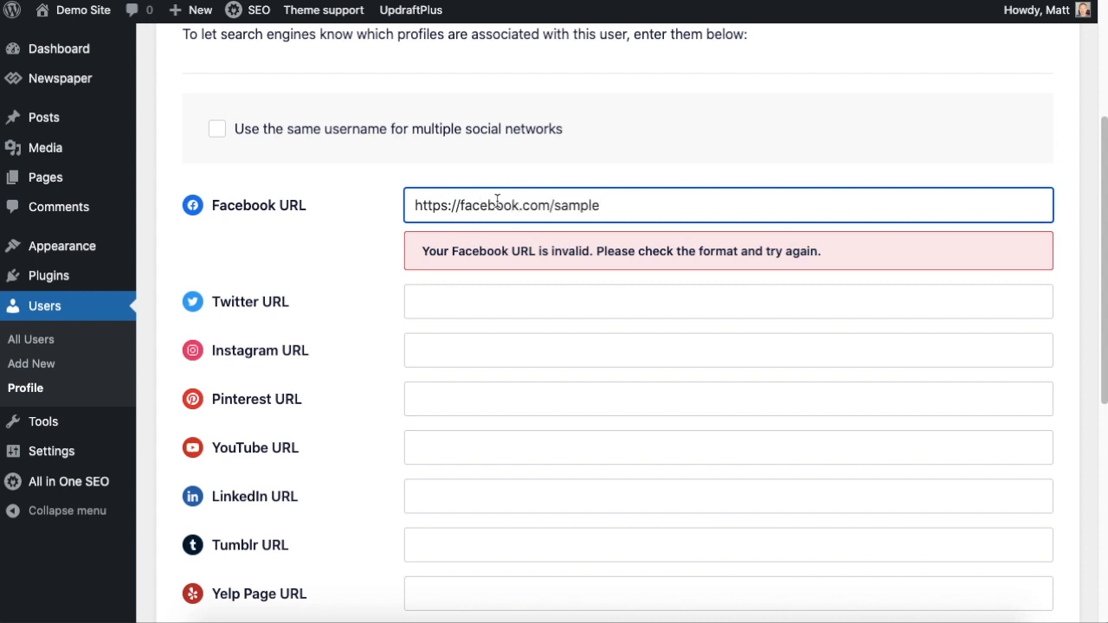
type("https://twitter.com/sample")
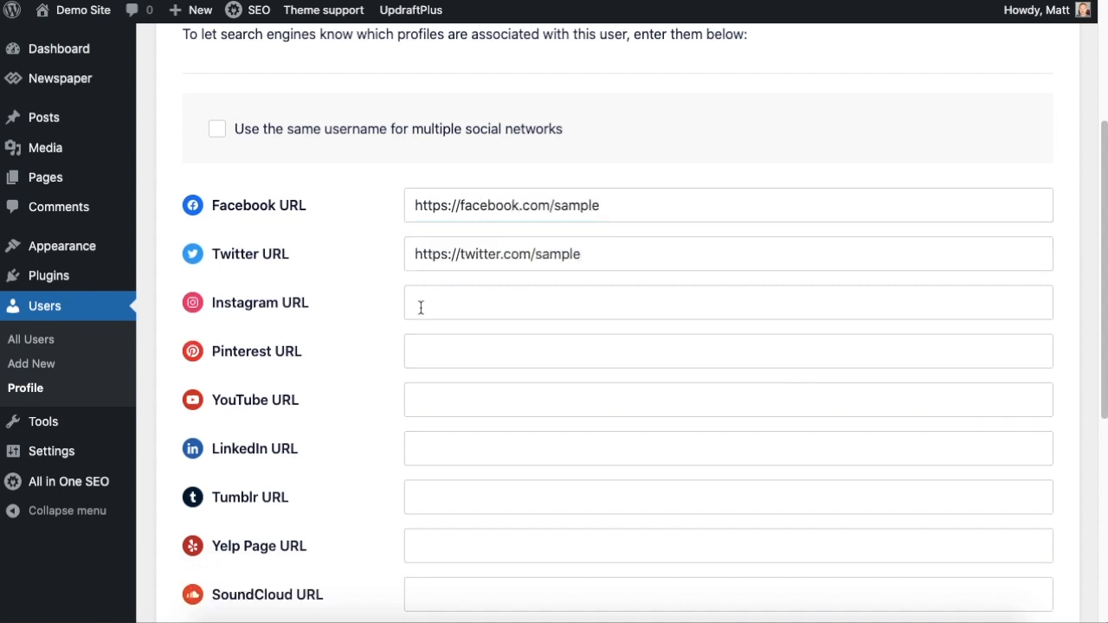
type("https://instagram.com/sample")
type("https://pinterest.com/sample")
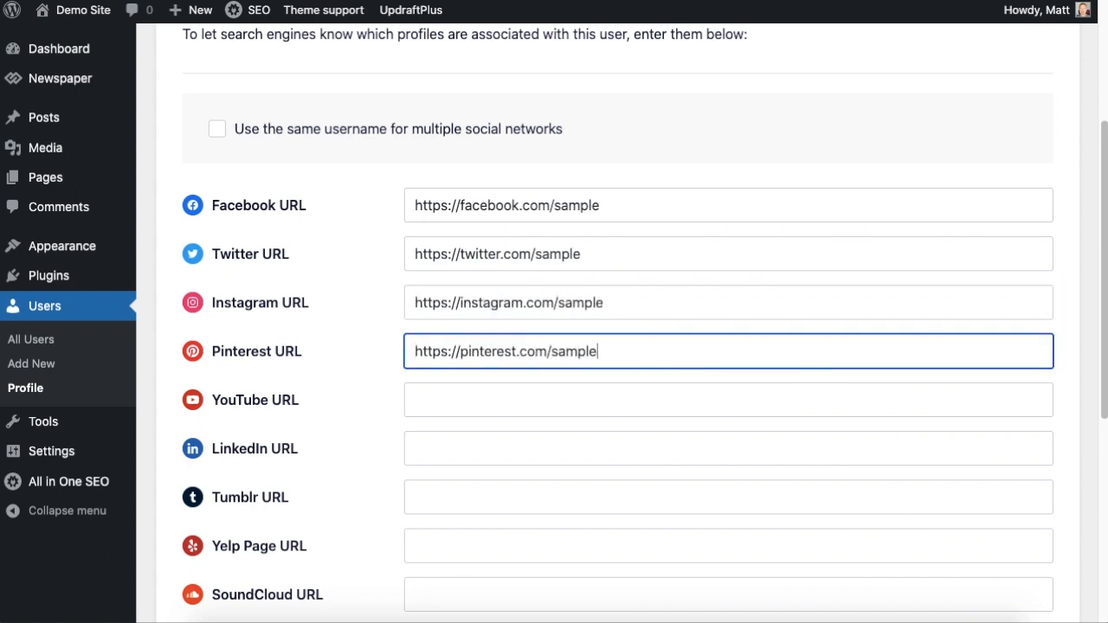
type("https://youtube.com/sample")
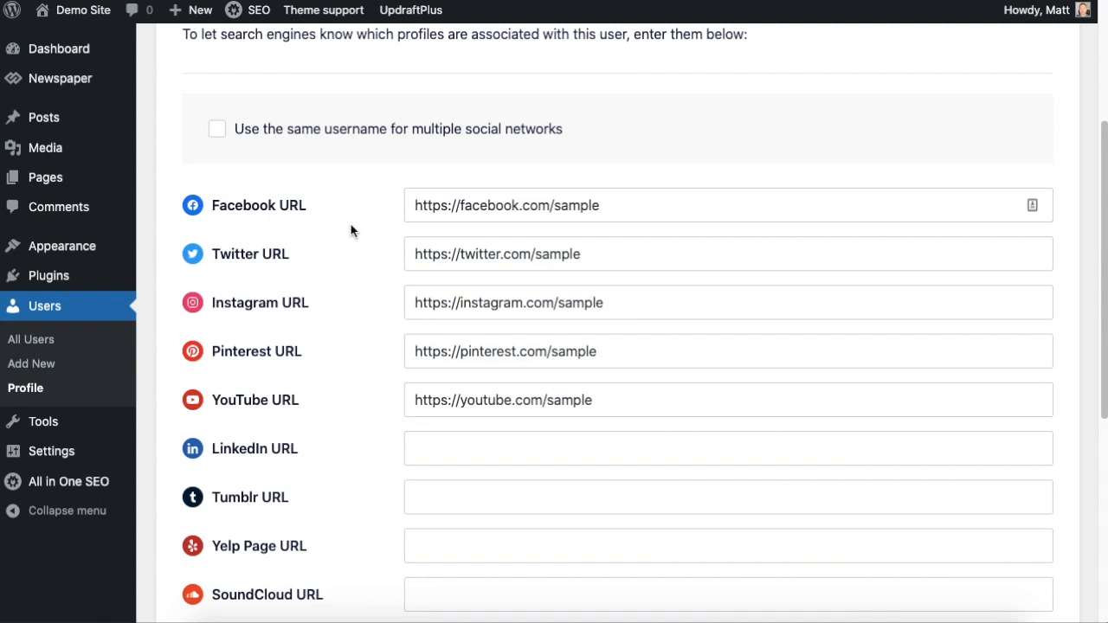
mouse_move(242, 159)
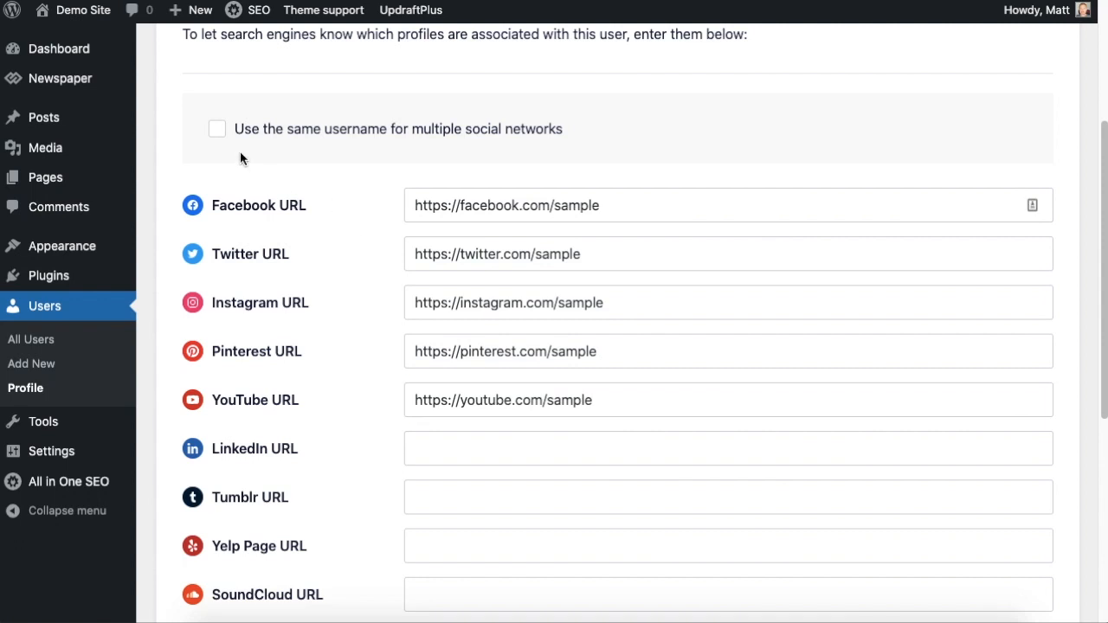
left_click(218, 128)
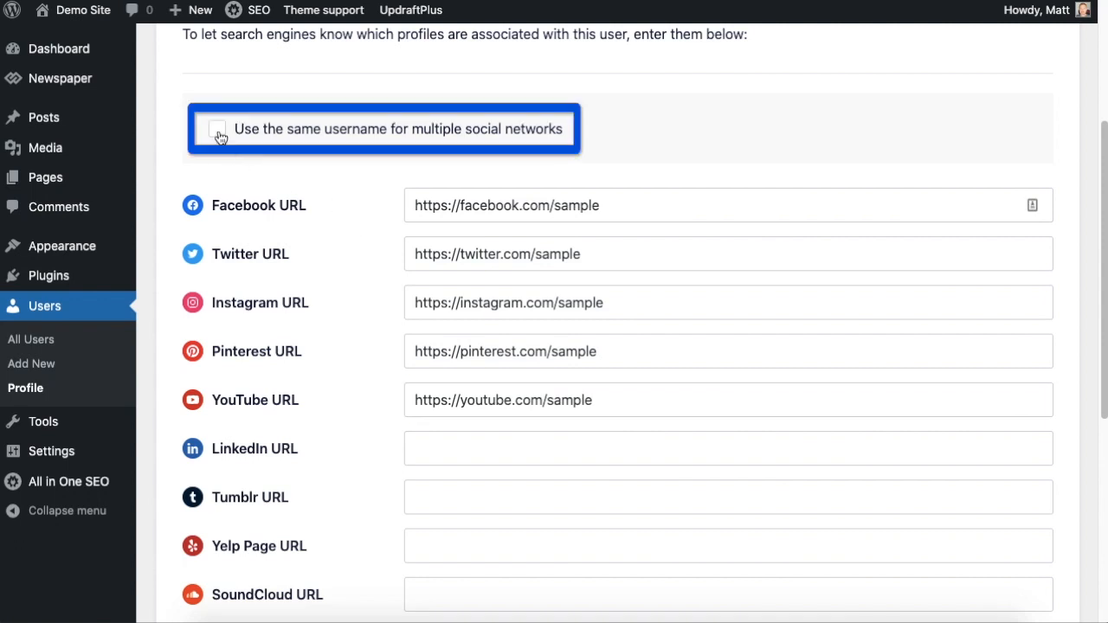
Step: Set the shared username to sample2 and review the generated social URLs
left_click(217, 128)
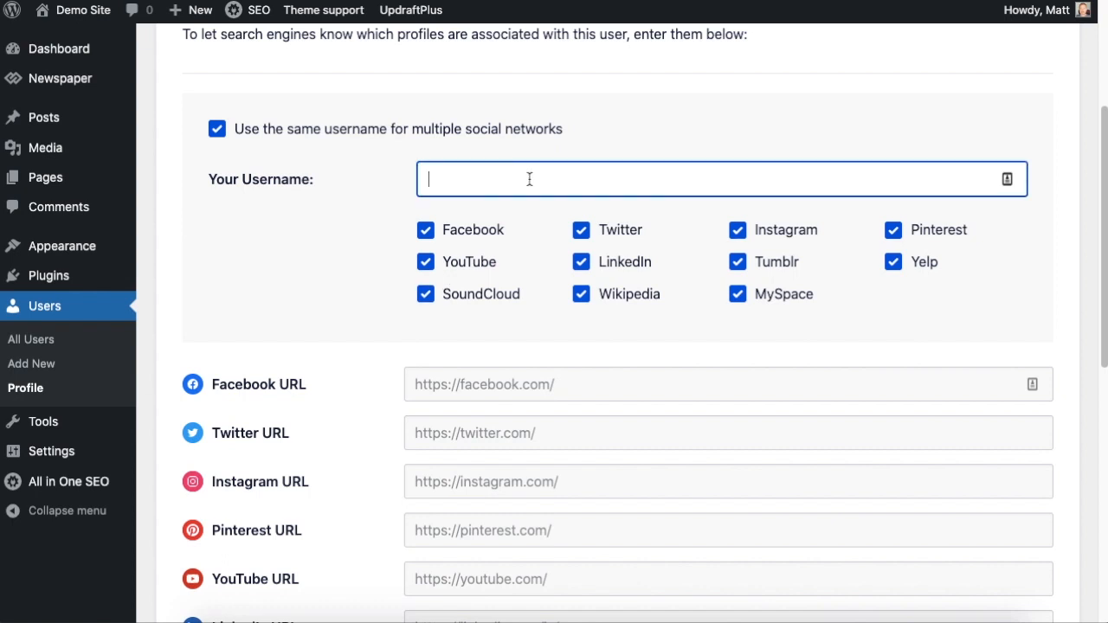
type("s")
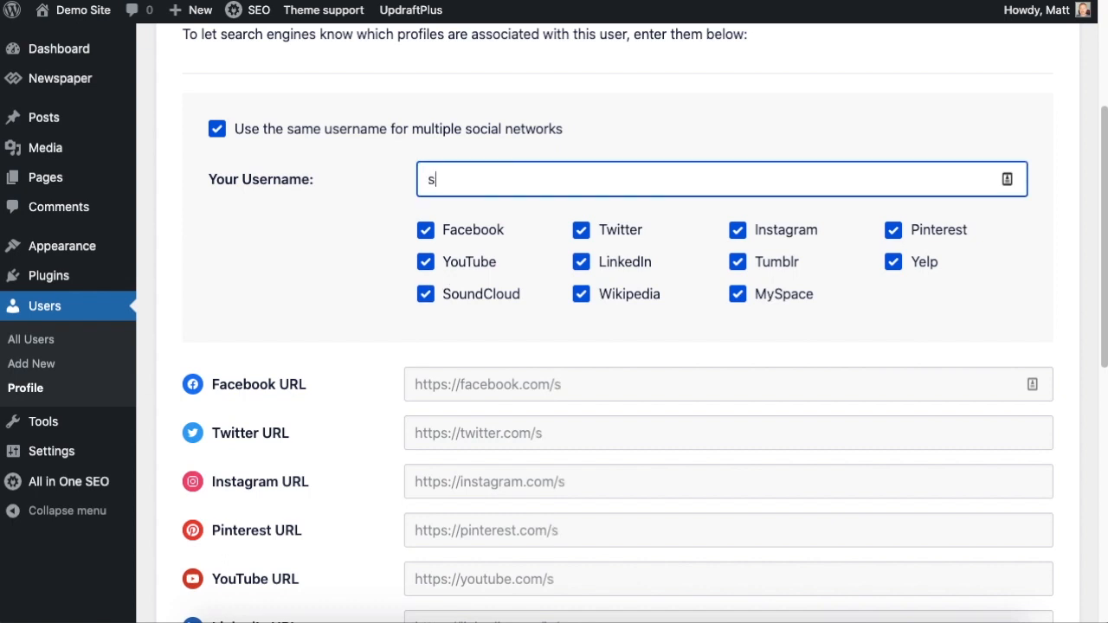
type("ample2")
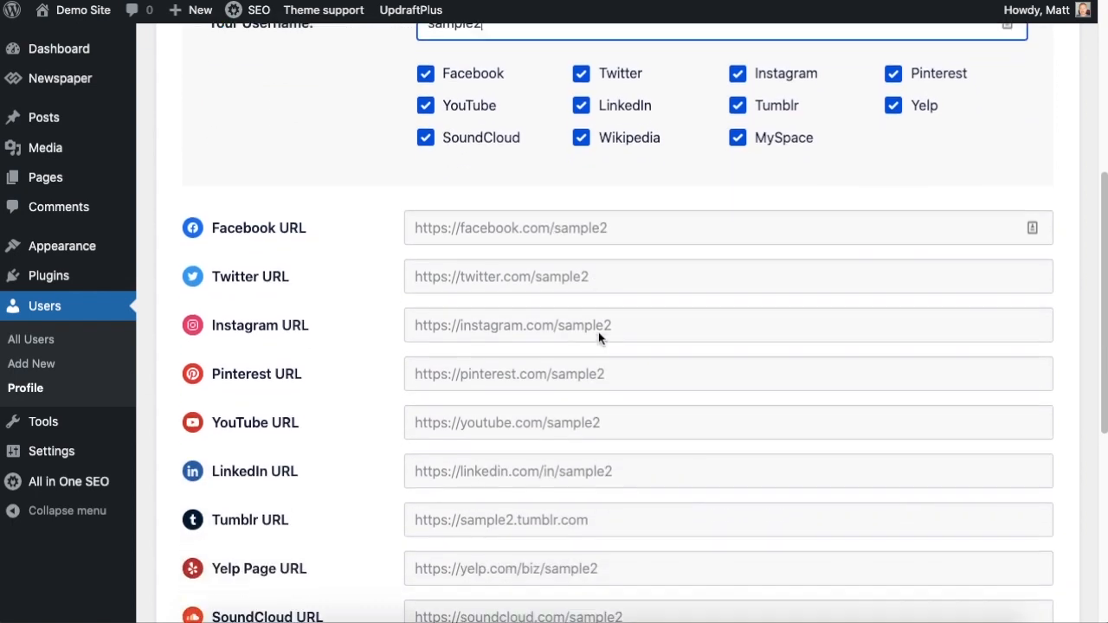
scroll("down", 3)
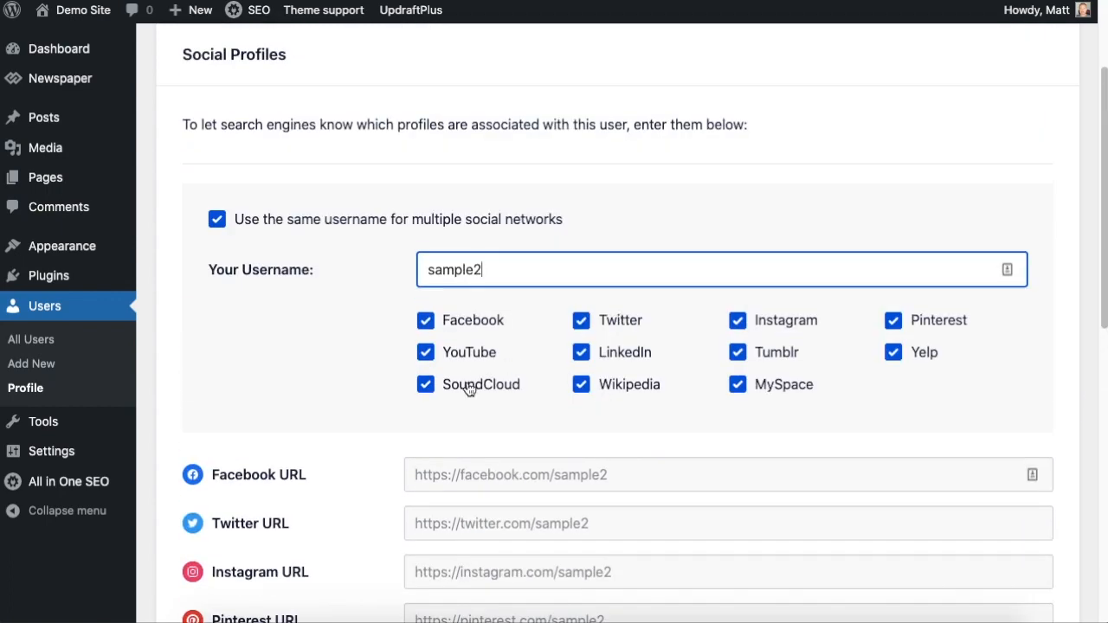
scroll("down", 3)
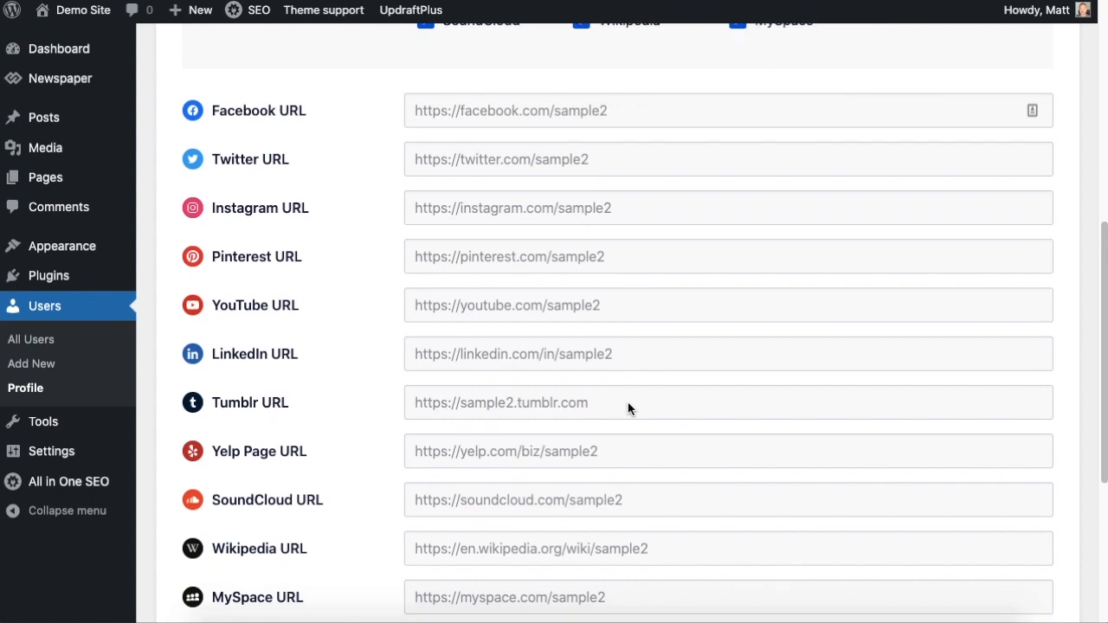
scroll("down", 3)
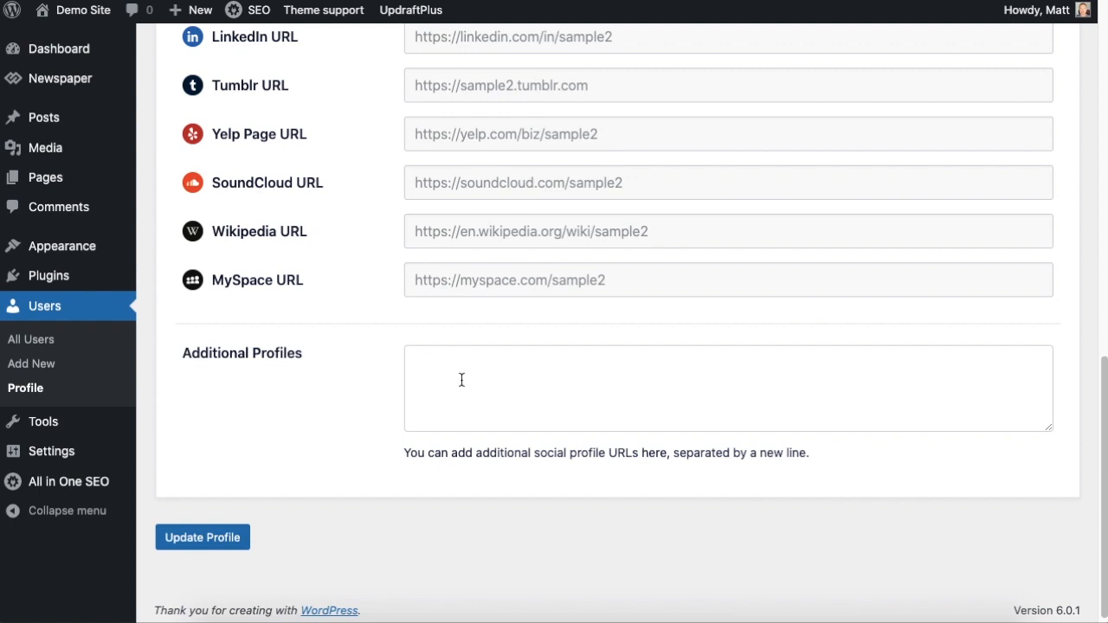
type("https://newsocialnetwork.com/sample2")
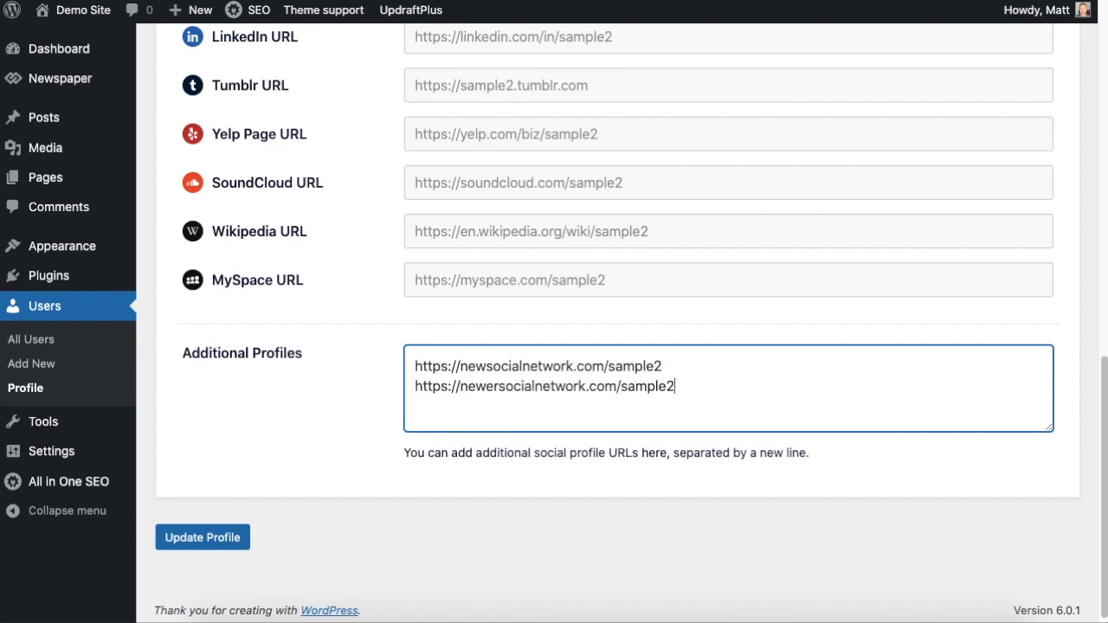
mouse_move(506, 481)
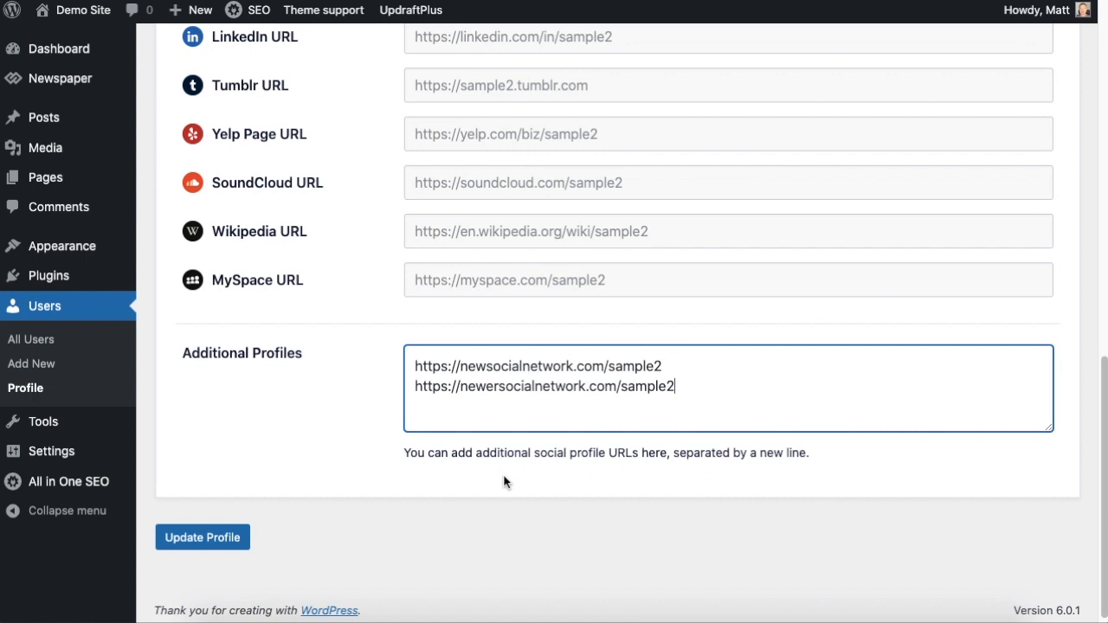
mouse_move(202, 537)
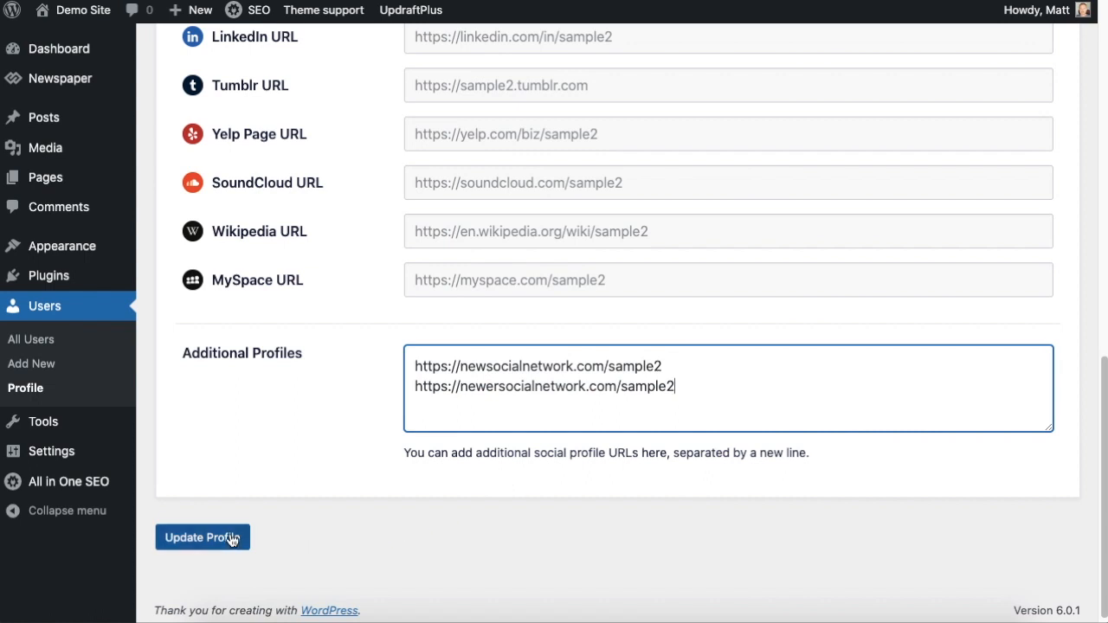
Step: Save with Update Profile and review the saved Social Profiles settings for sample2
left_click(203, 537)
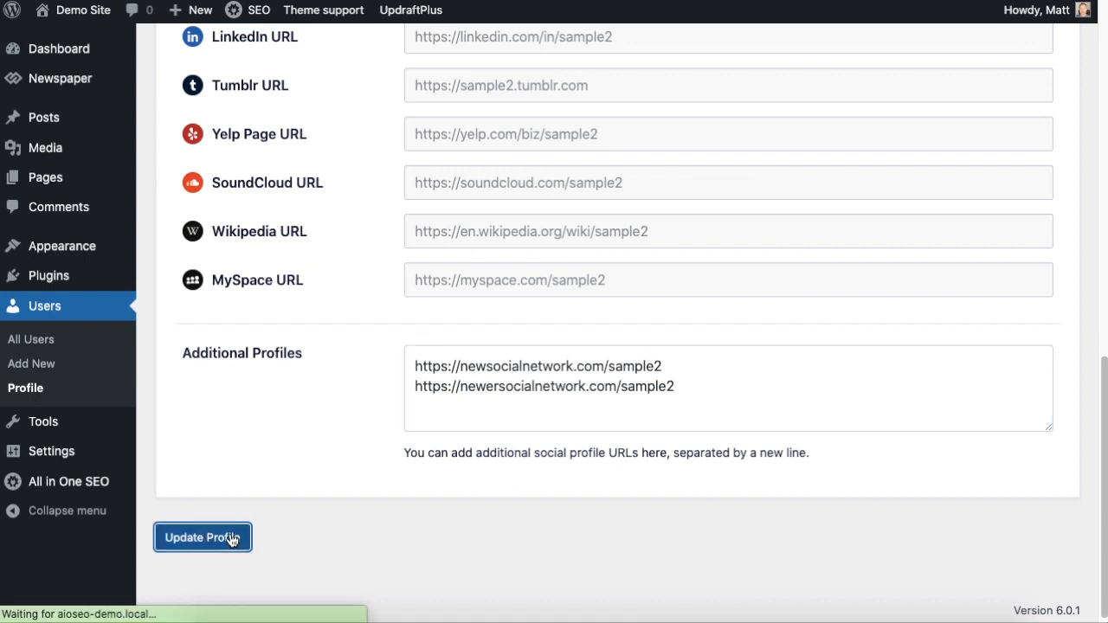
left_click(201, 537)
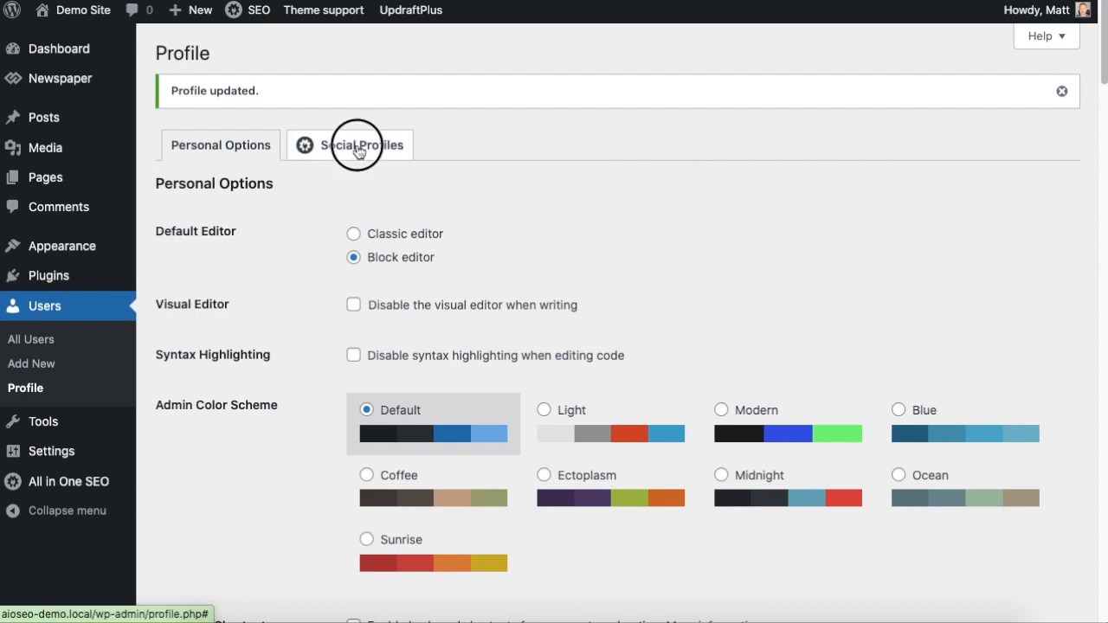
left_click(360, 145)
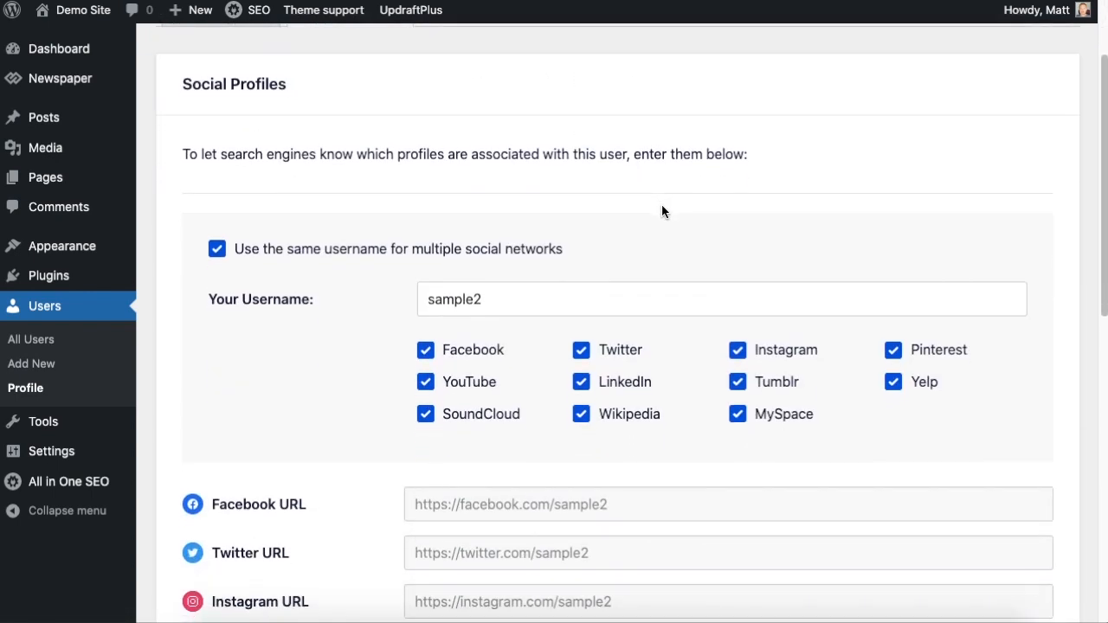
scroll("down", 3)
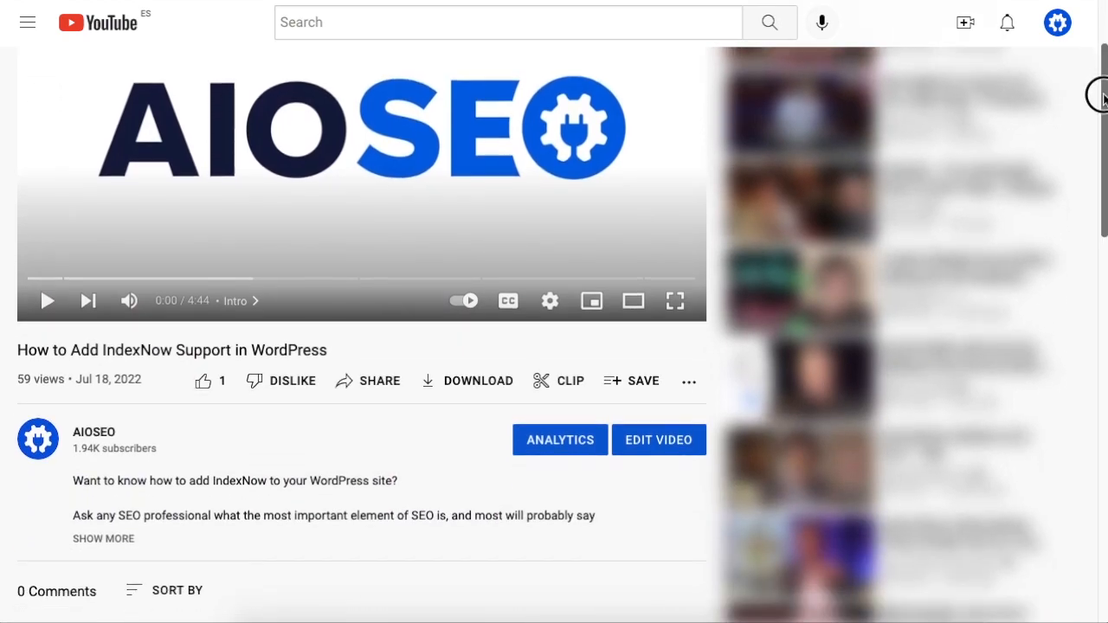
Step: Expand the video description and follow the aioseo.com link under 'Grab Your Copy'
scroll("down", 3)
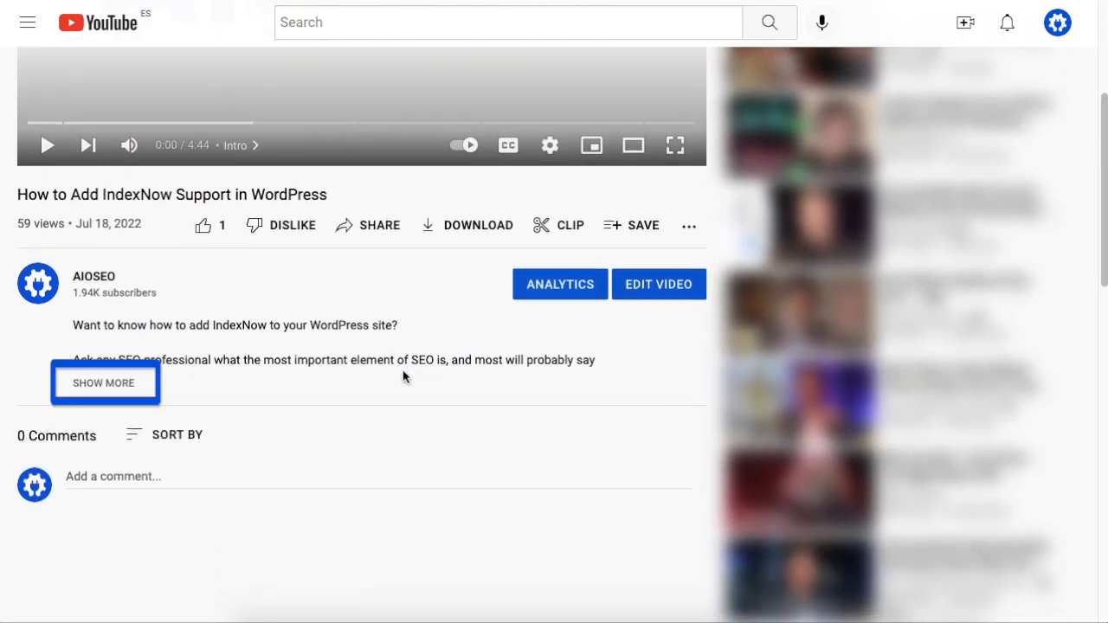
left_click(102, 383)
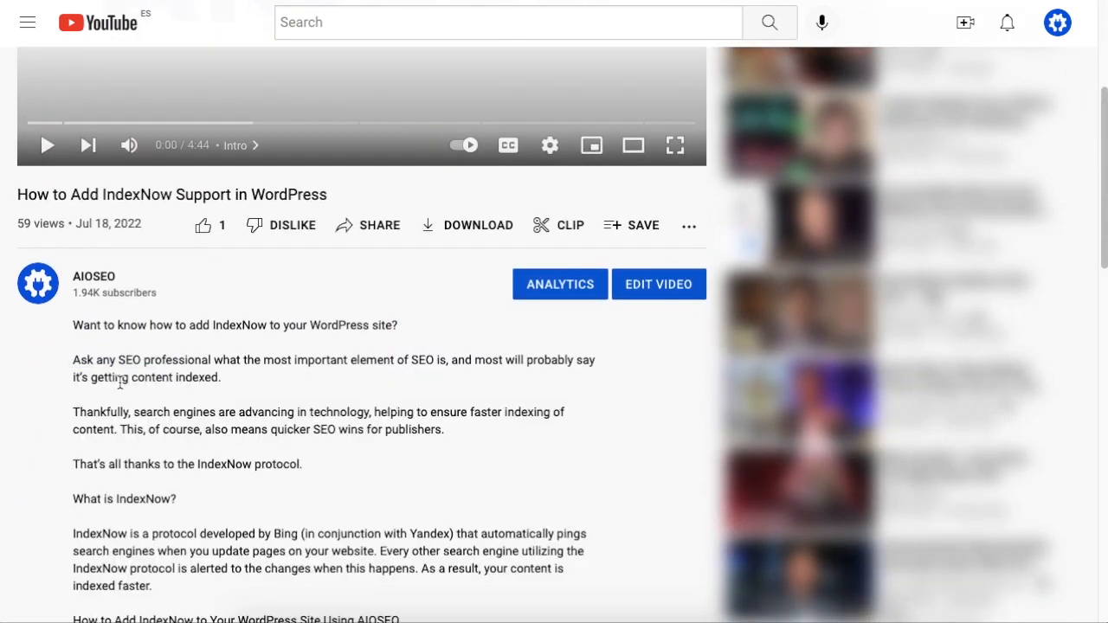
scroll("down", 3)
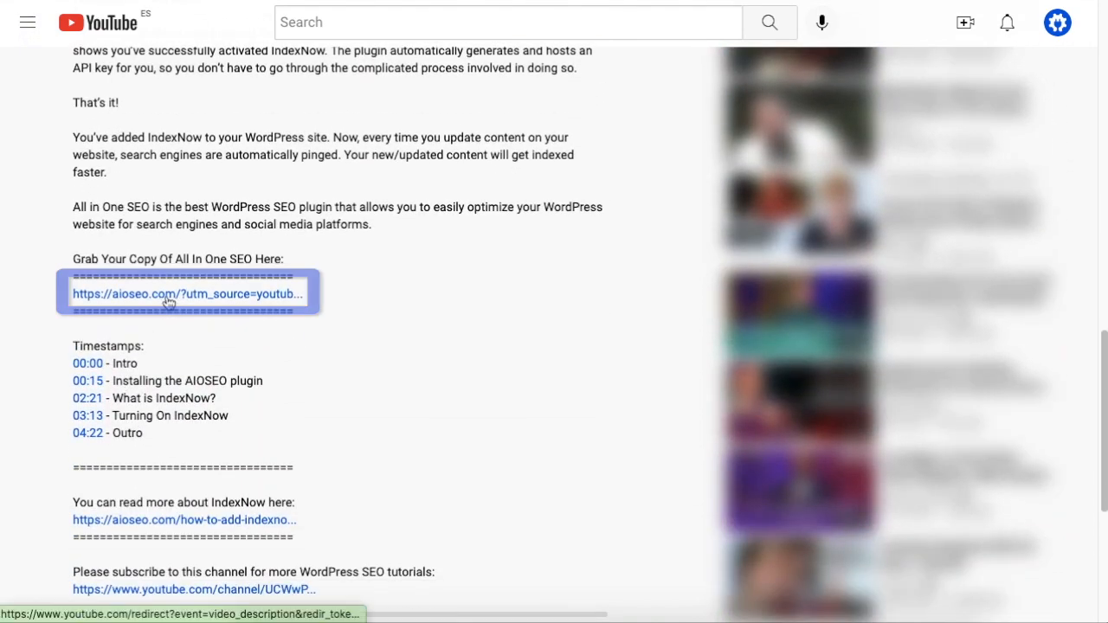
left_click(182, 294)
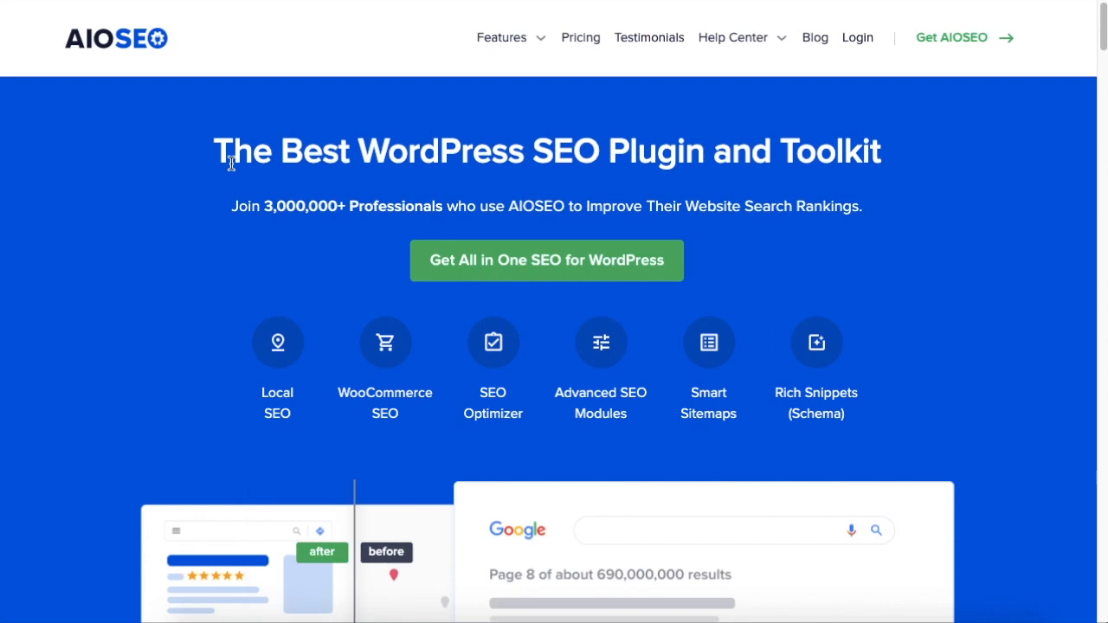